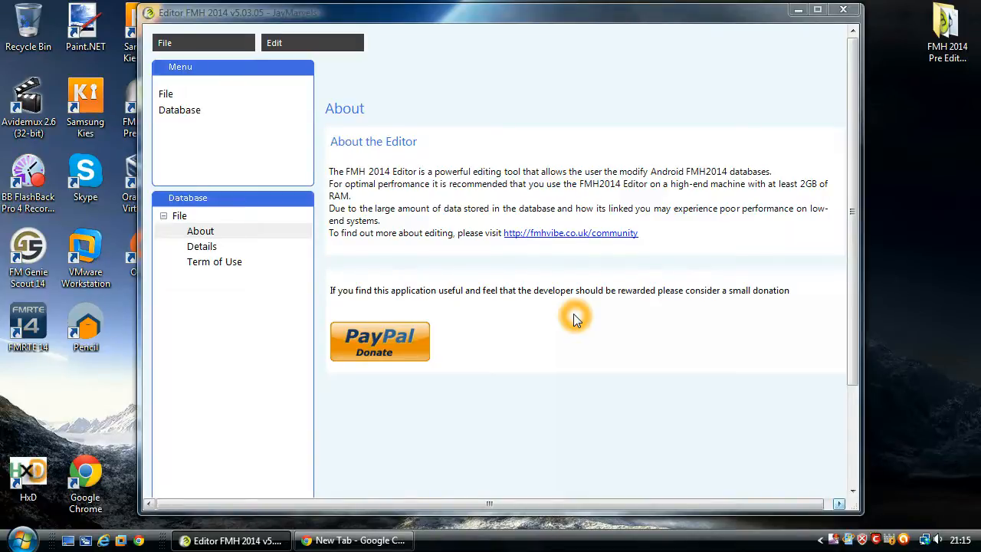
pyautogui.moveTo(583, 352)
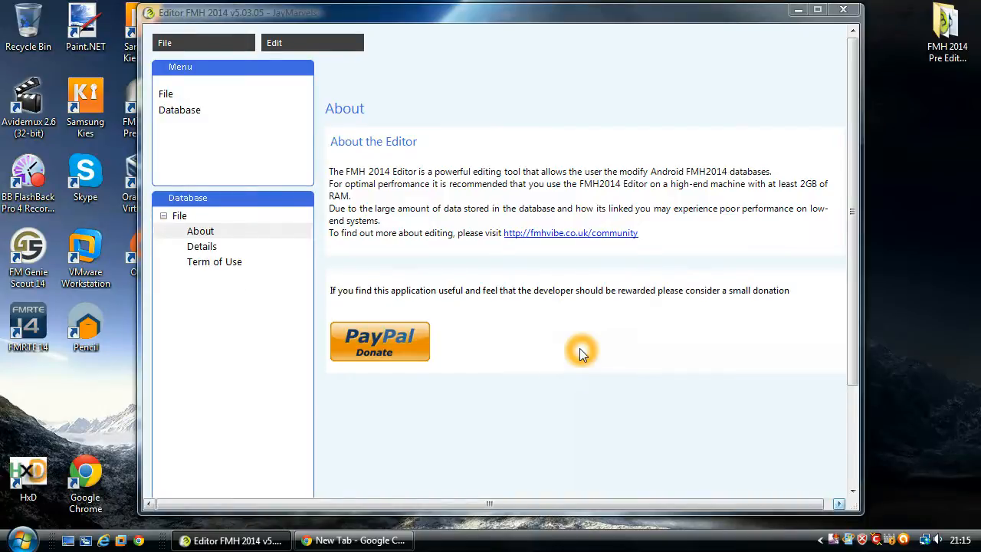
pyautogui.moveTo(548, 369)
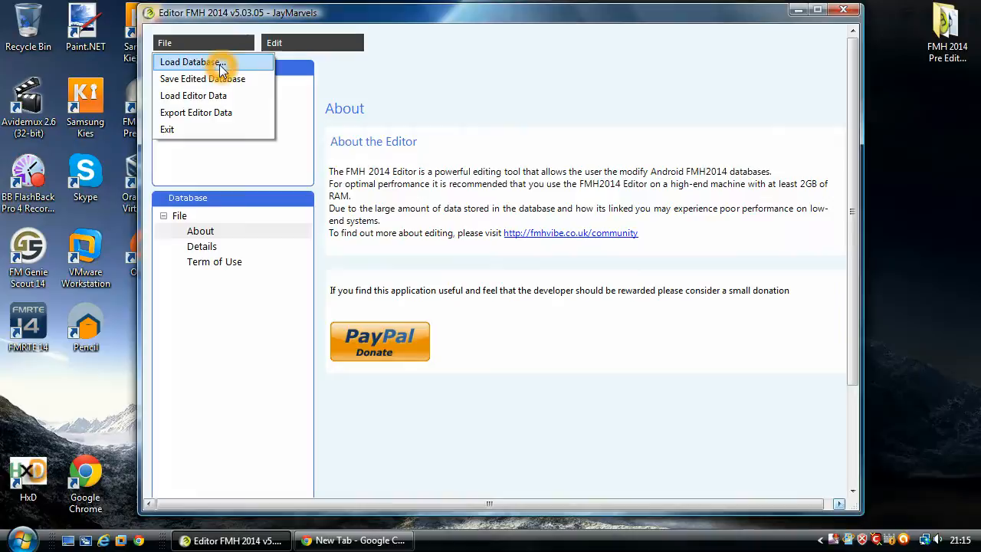
# - Choose the englandsolo folder as the database to load via File > Load Database
pyautogui.click(190, 61)
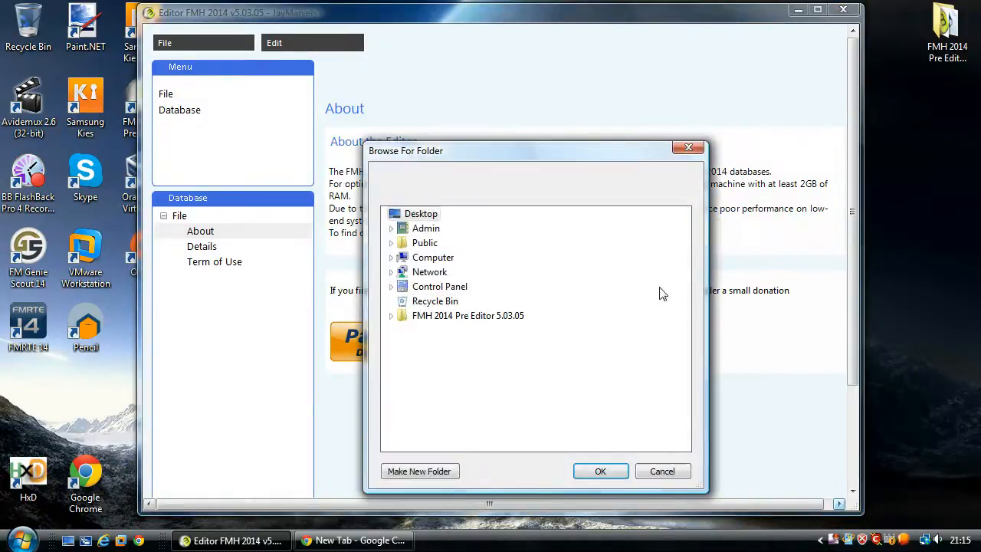
pyautogui.click(391, 228)
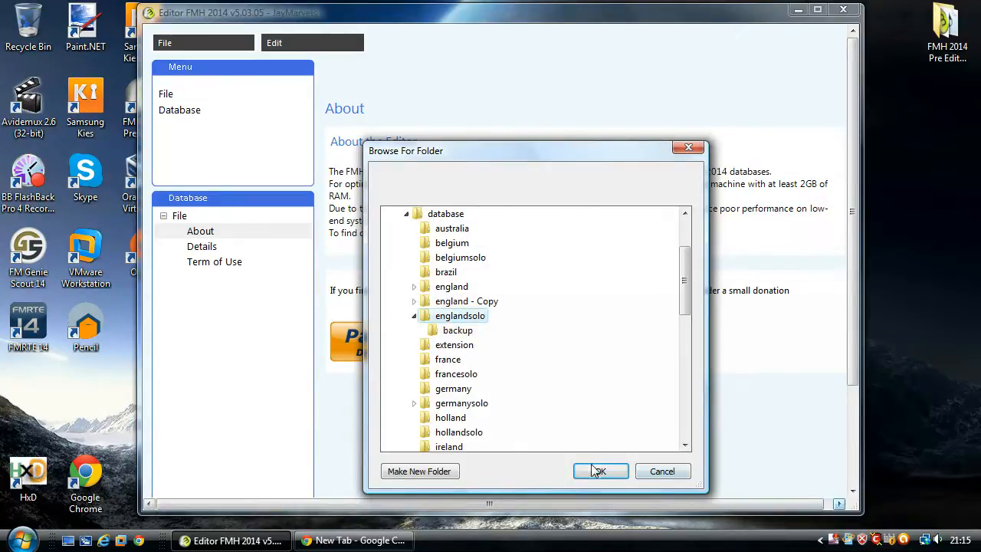
pyautogui.click(600, 471)
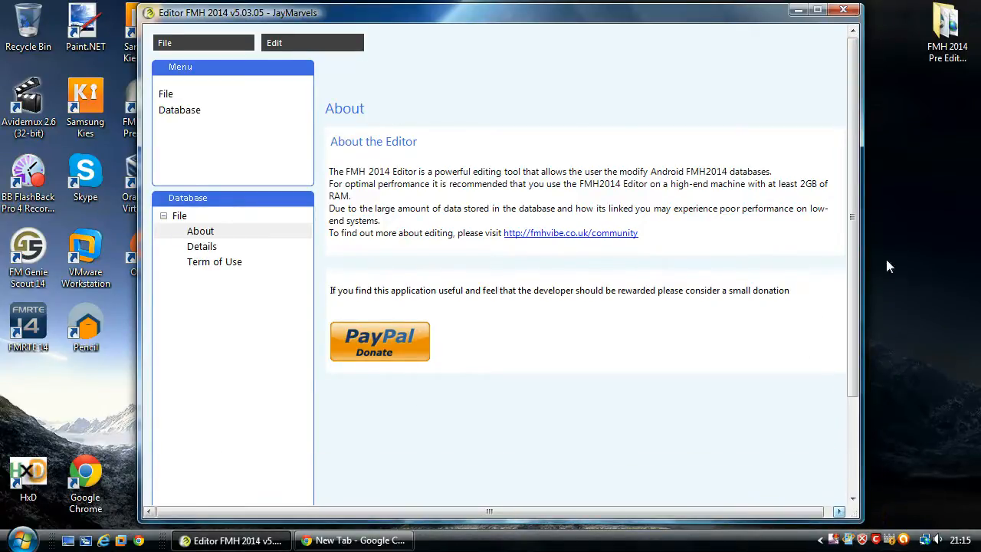
pyautogui.moveTo(535, 135)
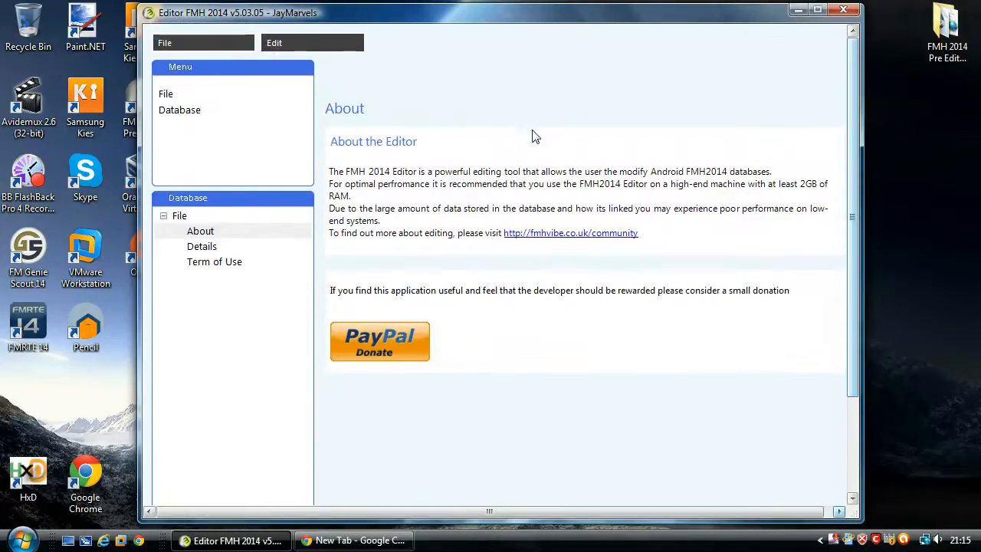
pyautogui.moveTo(320, 270)
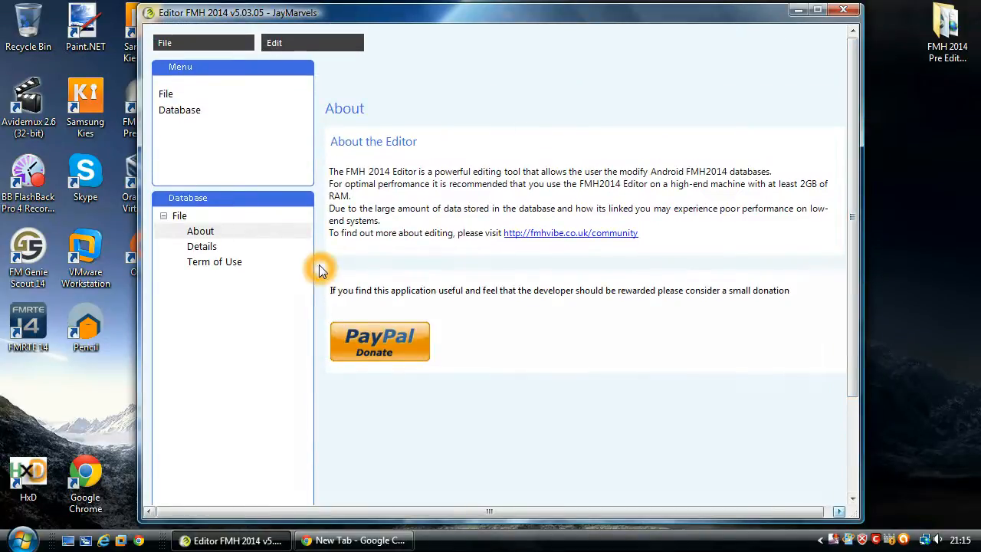
pyautogui.moveTo(383, 255)
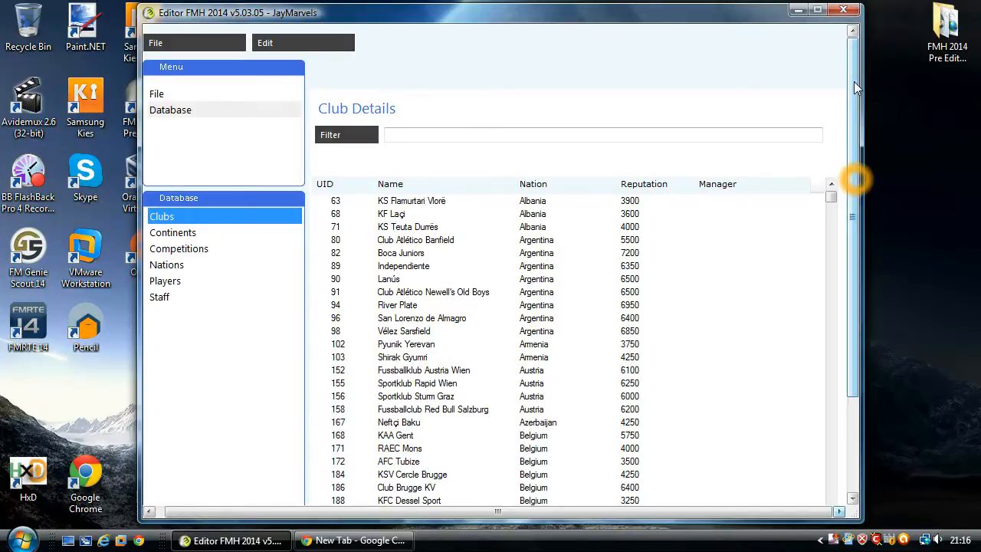
pyautogui.moveTo(828, 57)
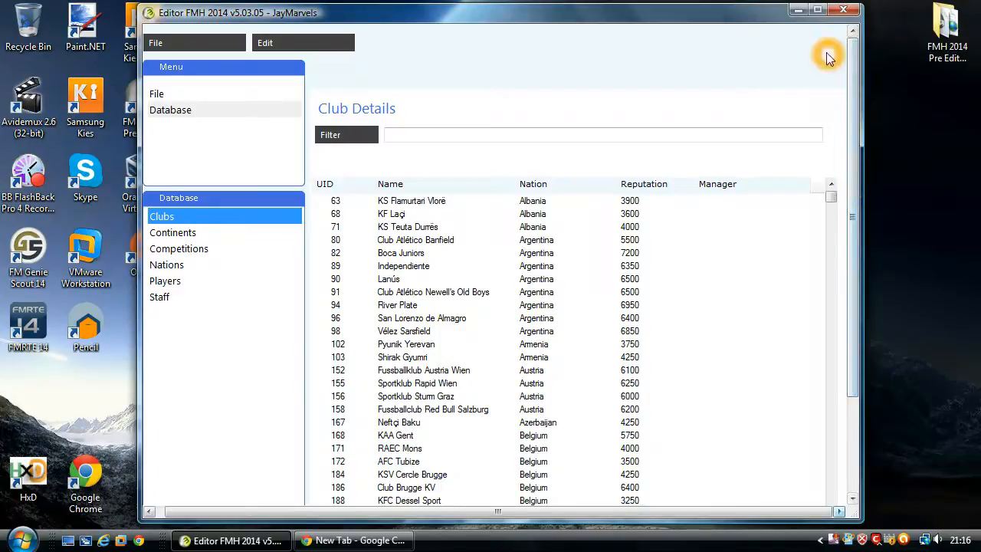
# - Open the Clubs list from the Database menu to show Club Details
pyautogui.click(403, 135)
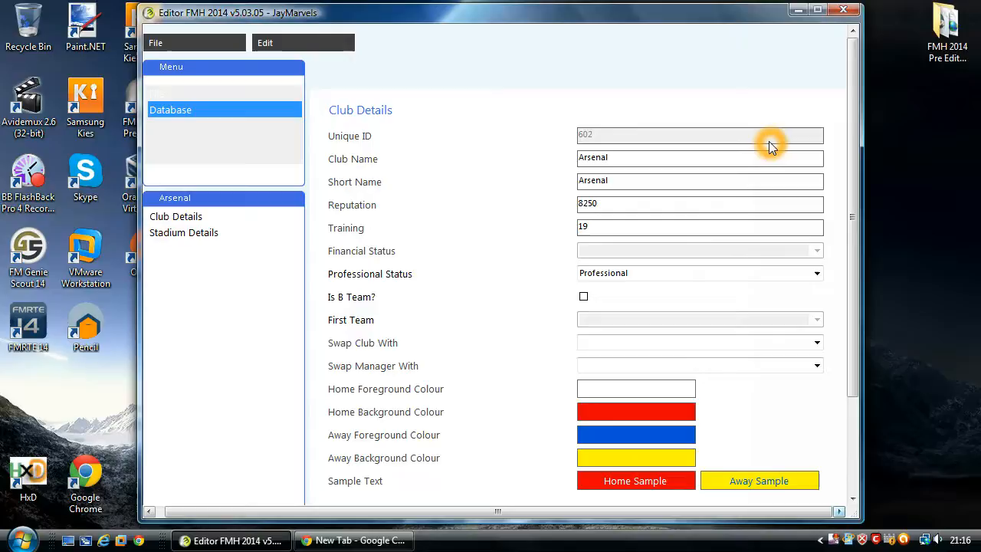
pyautogui.moveTo(812, 174)
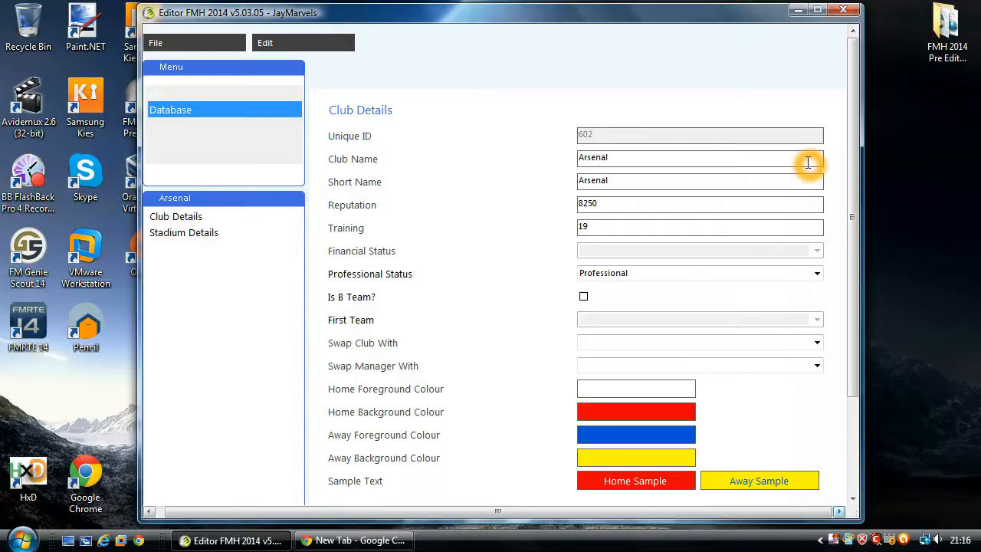
pyautogui.click(700, 157)
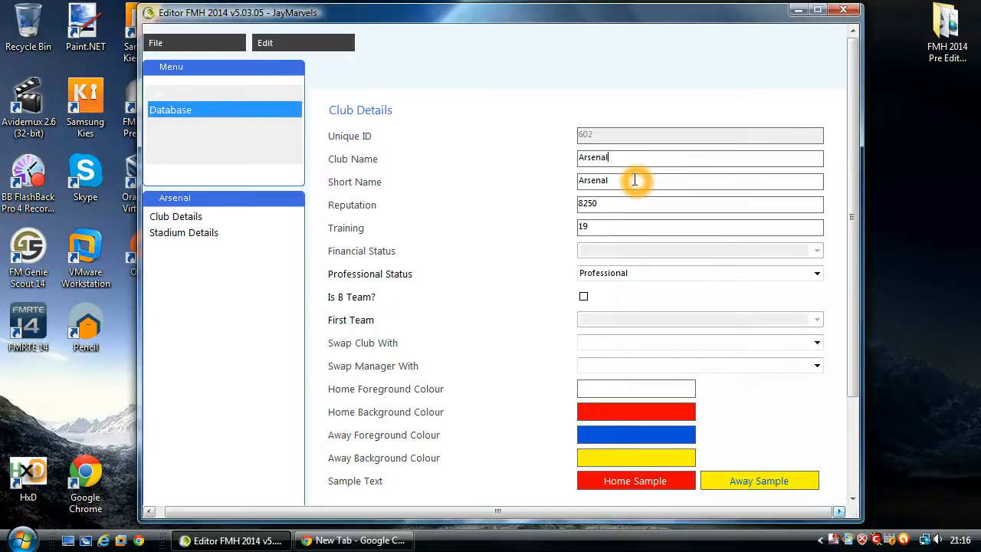
pyautogui.moveTo(481, 157)
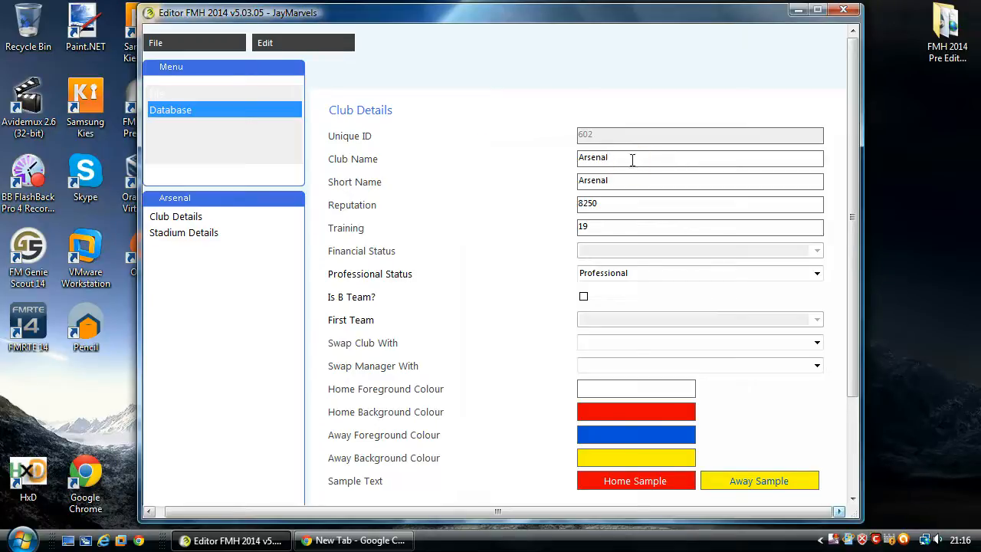
pyautogui.doubleClick(593, 157)
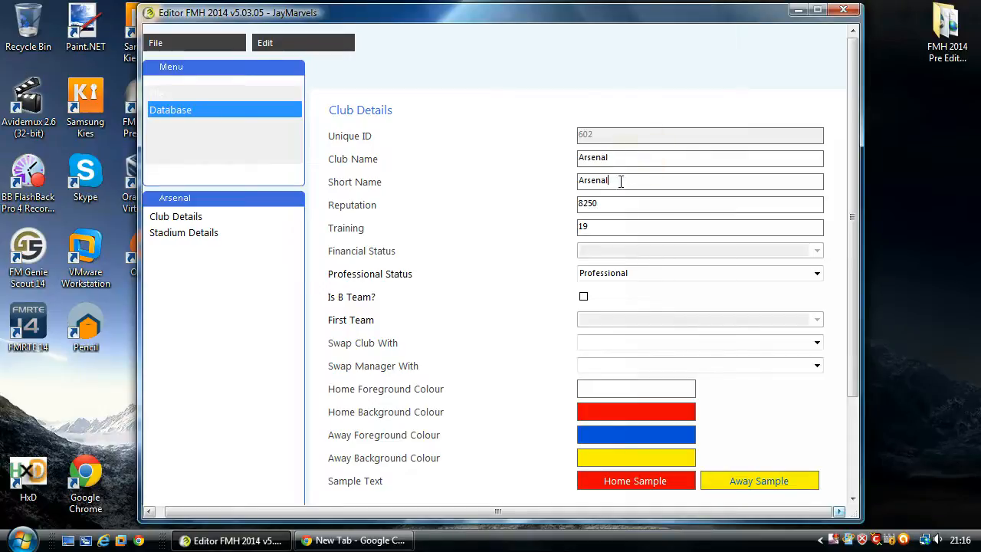
pyautogui.tripleClick(606, 180)
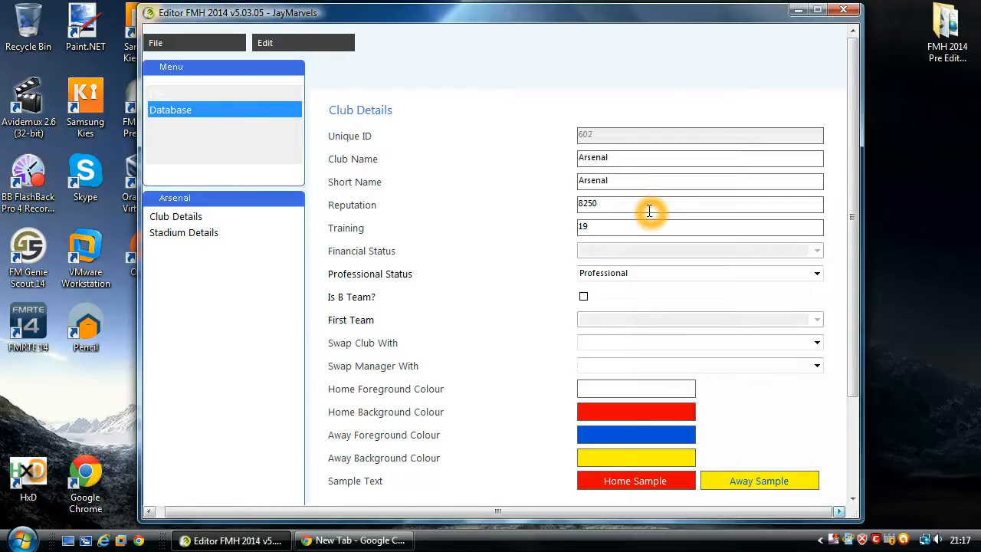
pyautogui.click(650, 204)
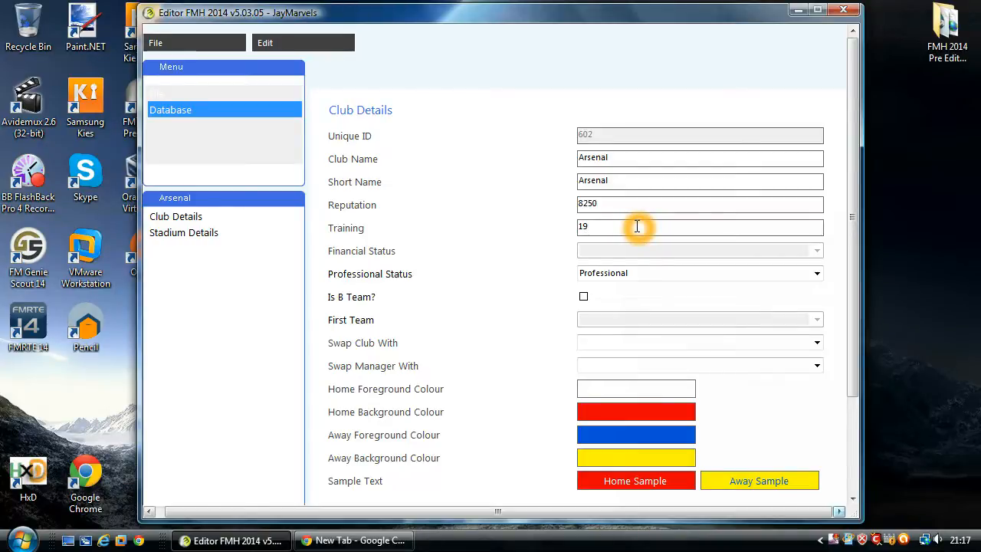
pyautogui.click(636, 227)
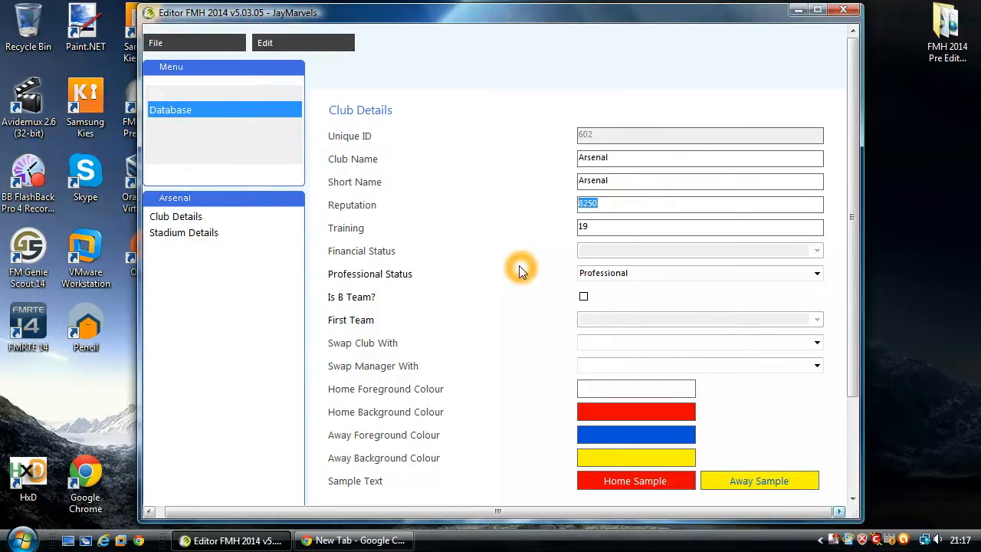
# - Enter 10000 in Arsenal's Reputation field, replacing 8250
pyautogui.write('50')
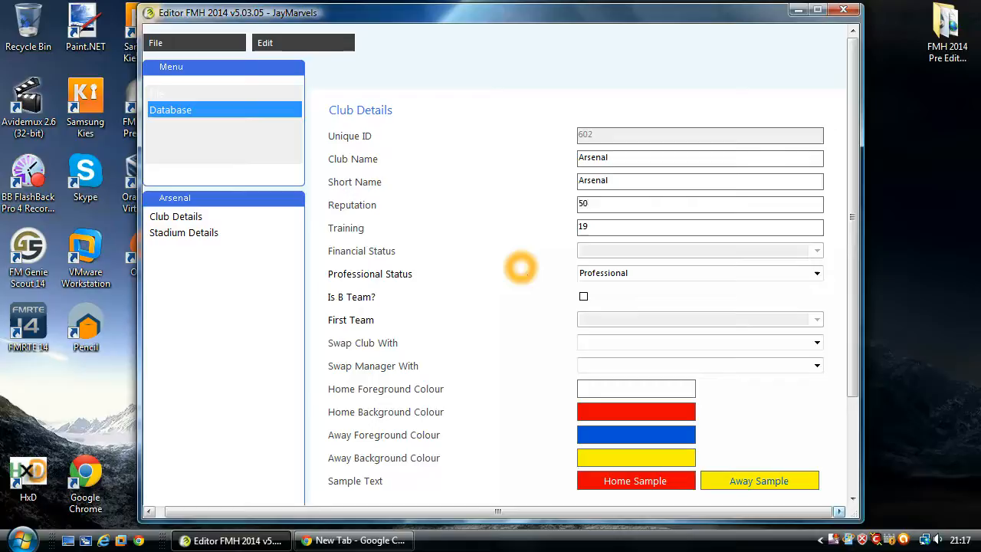
pyautogui.write('50000')
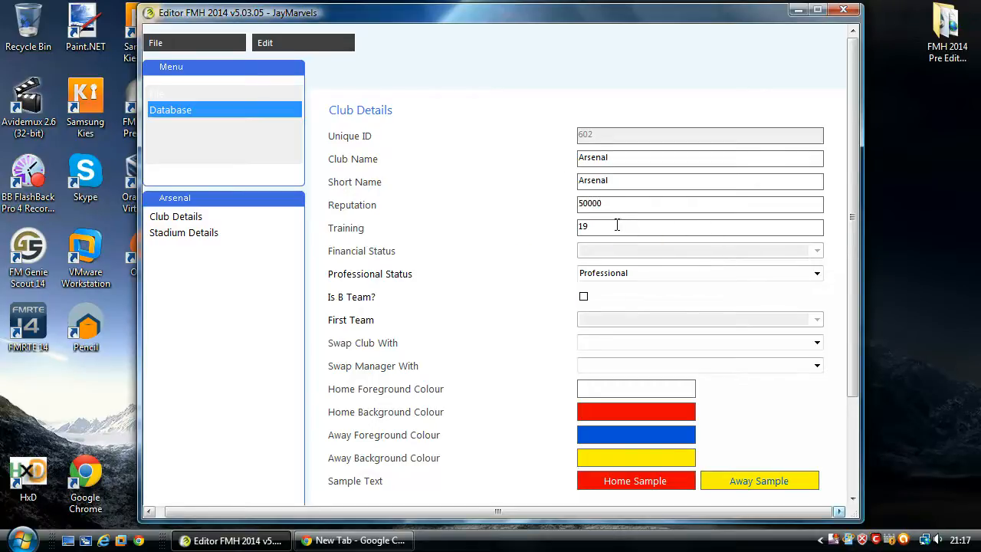
pyautogui.write('10000')
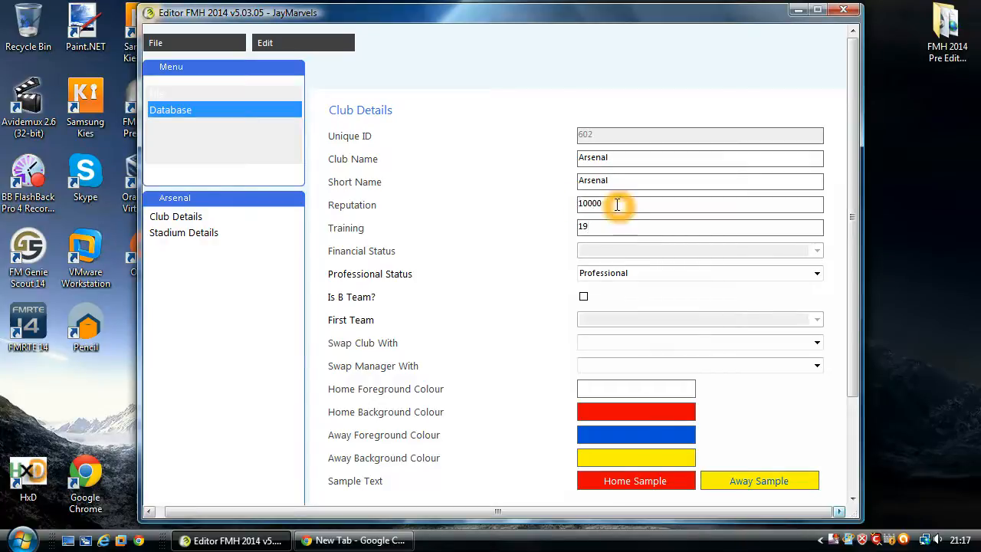
pyautogui.write('5')
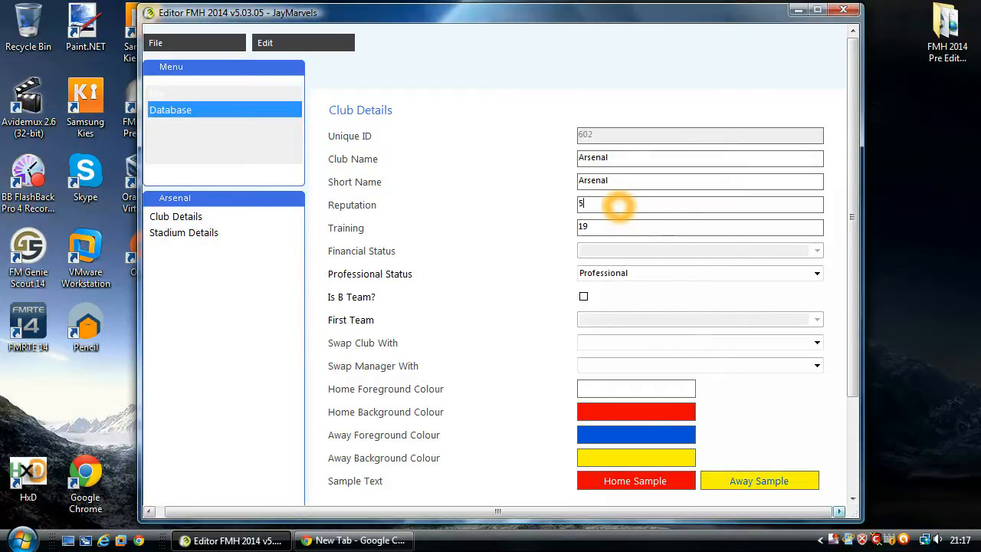
pyautogui.write('0000')
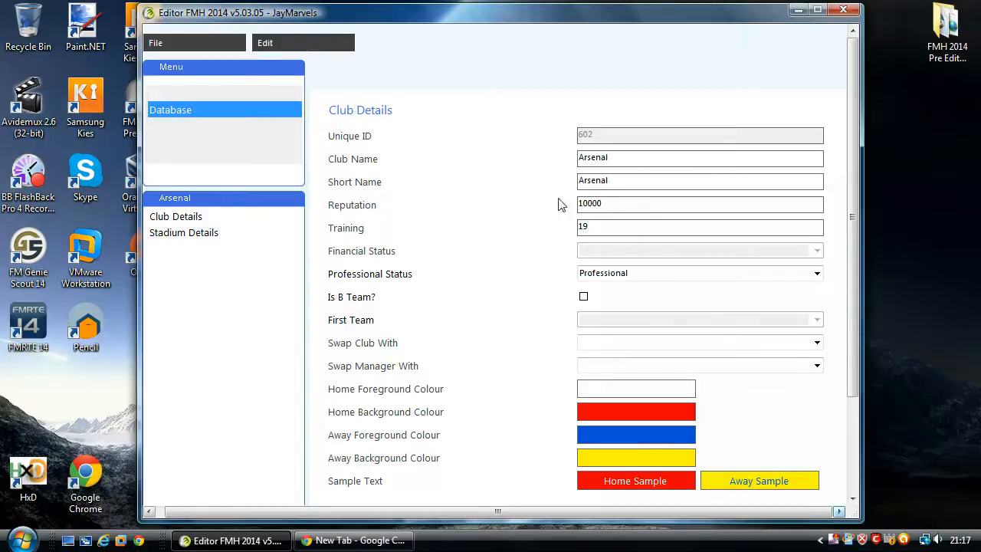
pyautogui.moveTo(538, 190)
pyautogui.write('20')
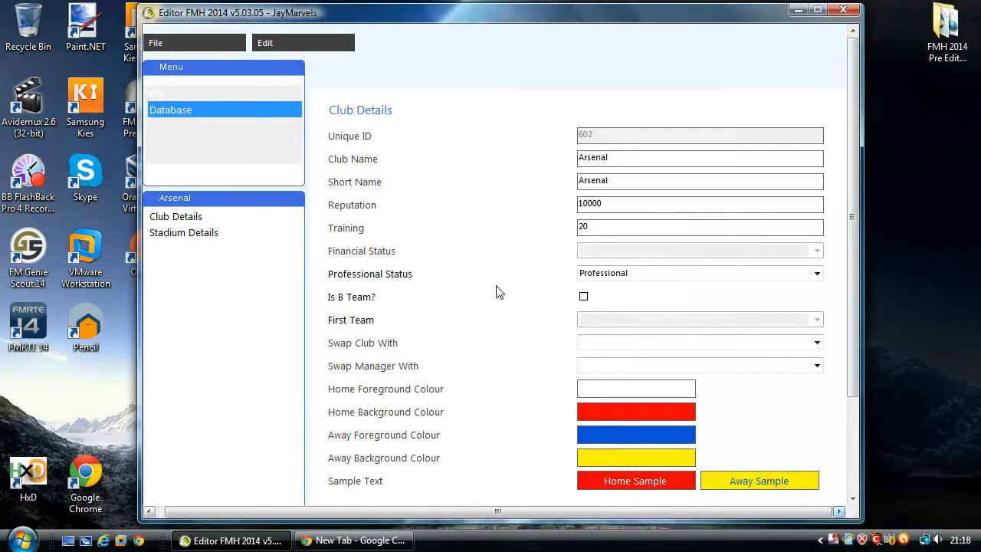
pyautogui.moveTo(341, 244)
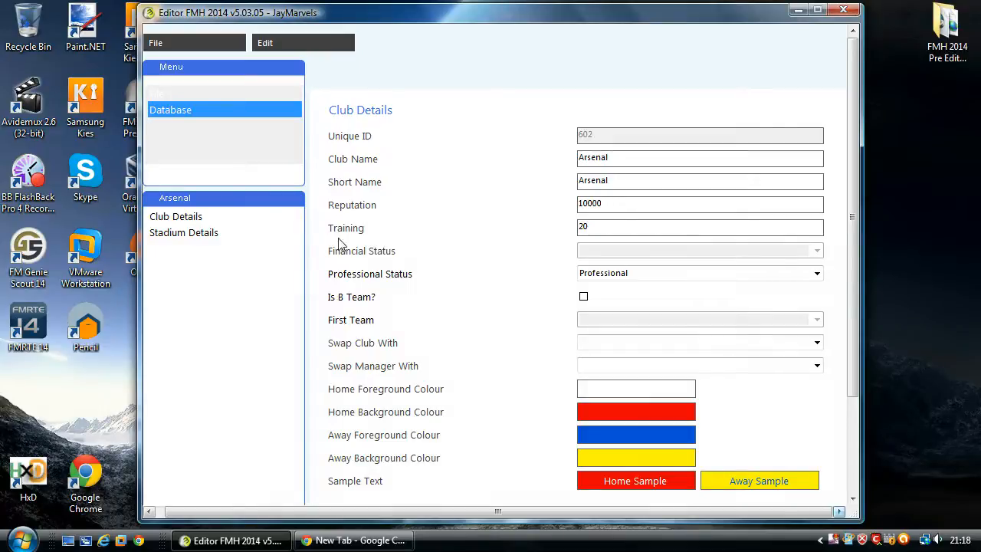
pyautogui.moveTo(395, 245)
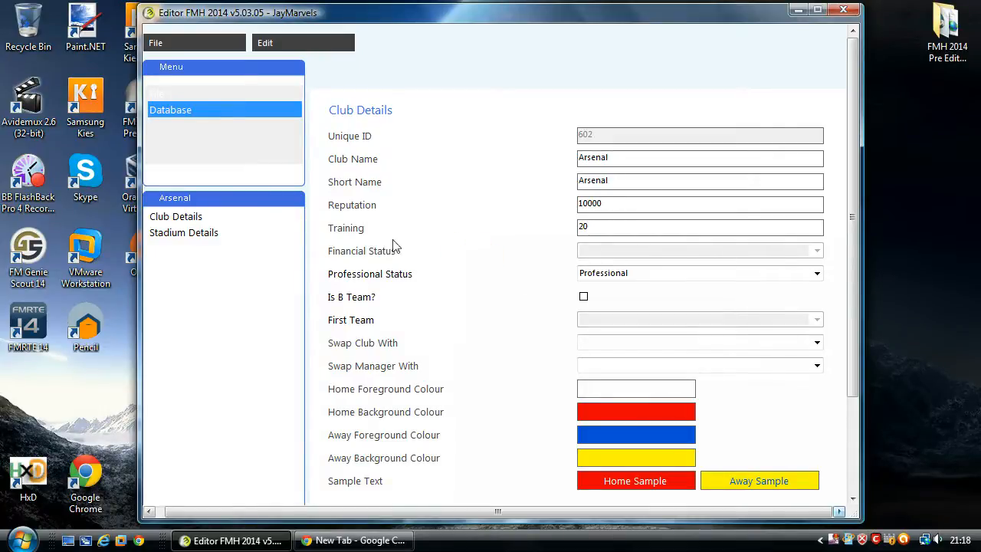
pyautogui.click(699, 203)
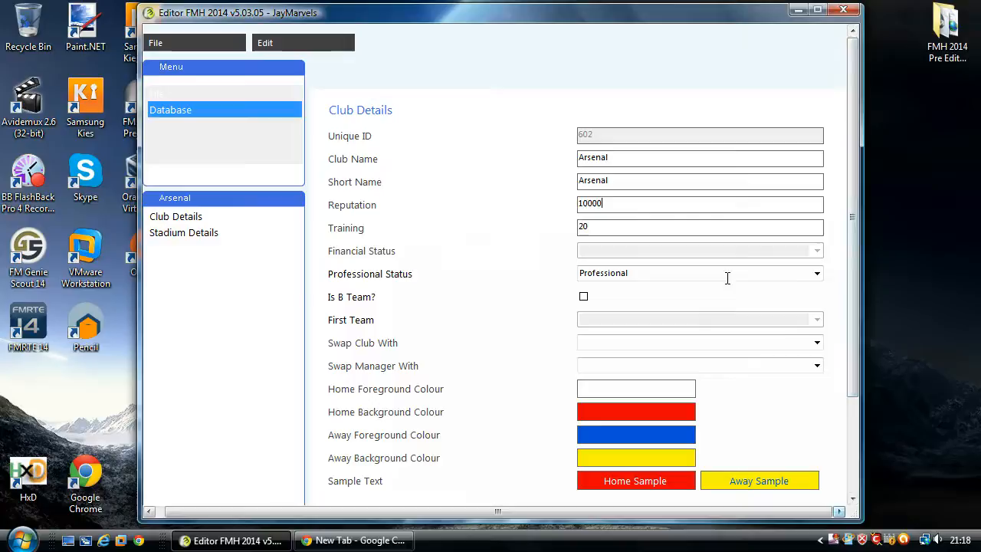
pyautogui.moveTo(820, 277)
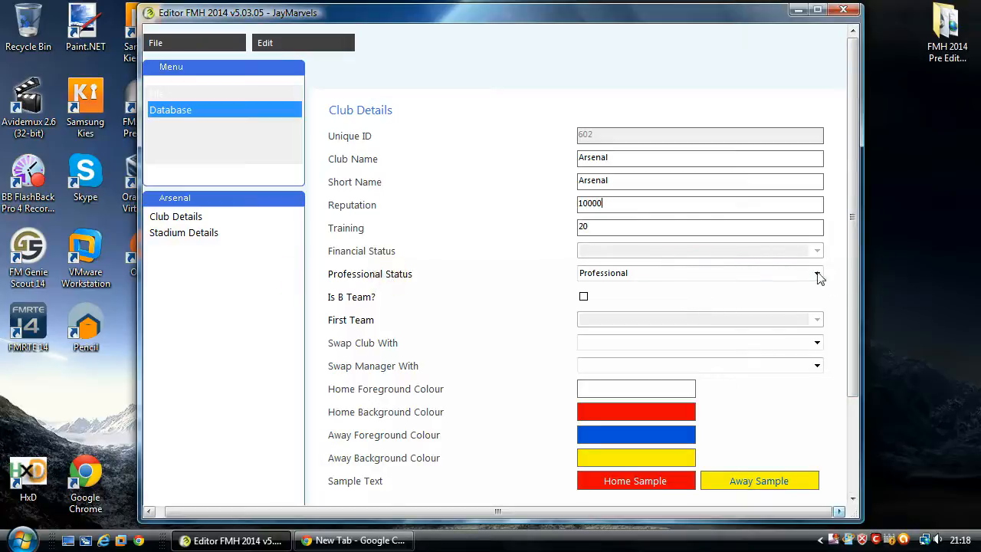
pyautogui.moveTo(803, 274)
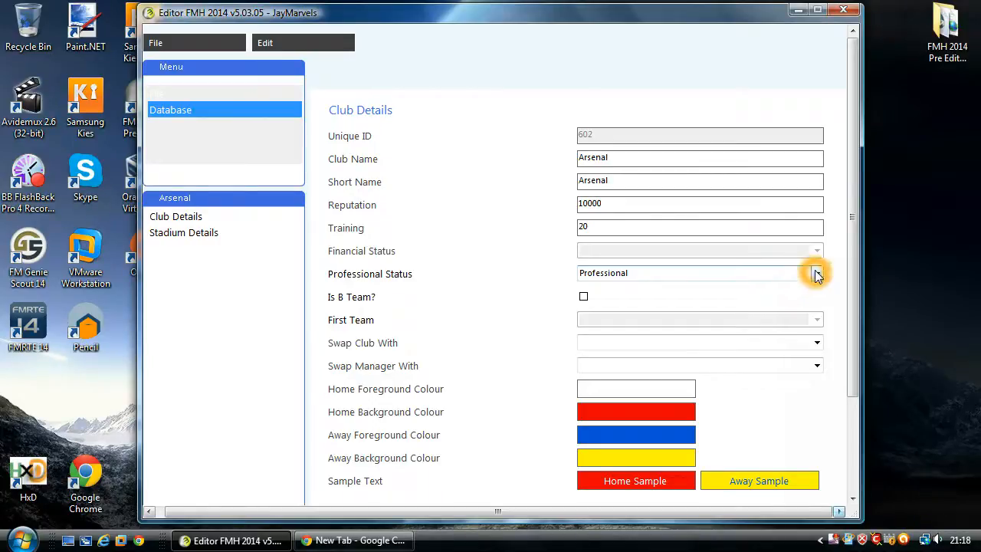
pyautogui.click(817, 273)
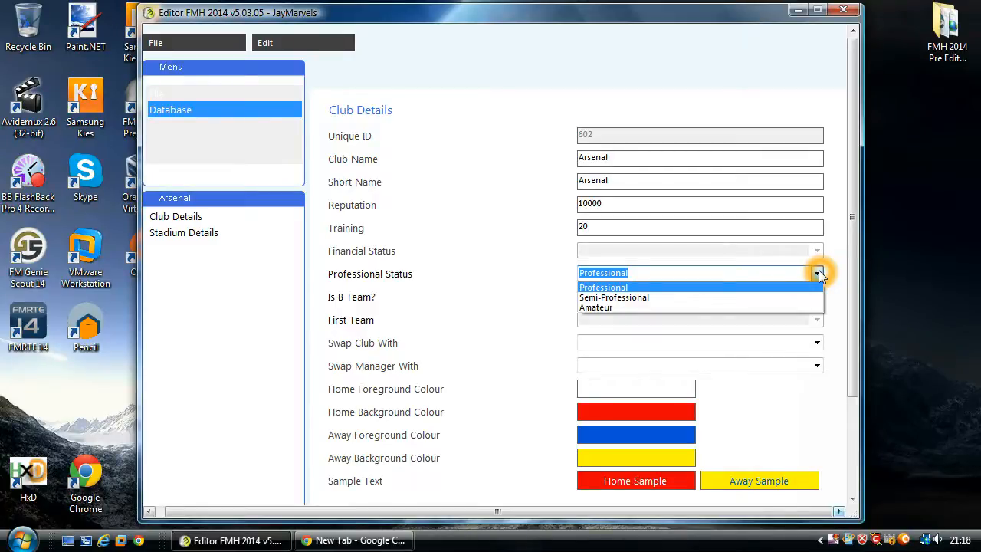
pyautogui.moveTo(557, 295)
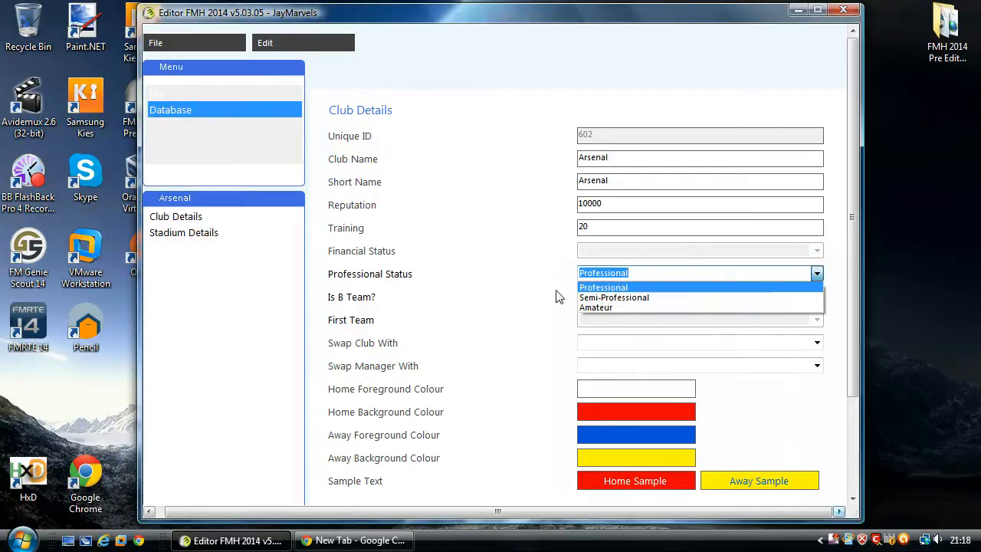
pyautogui.click(603, 287)
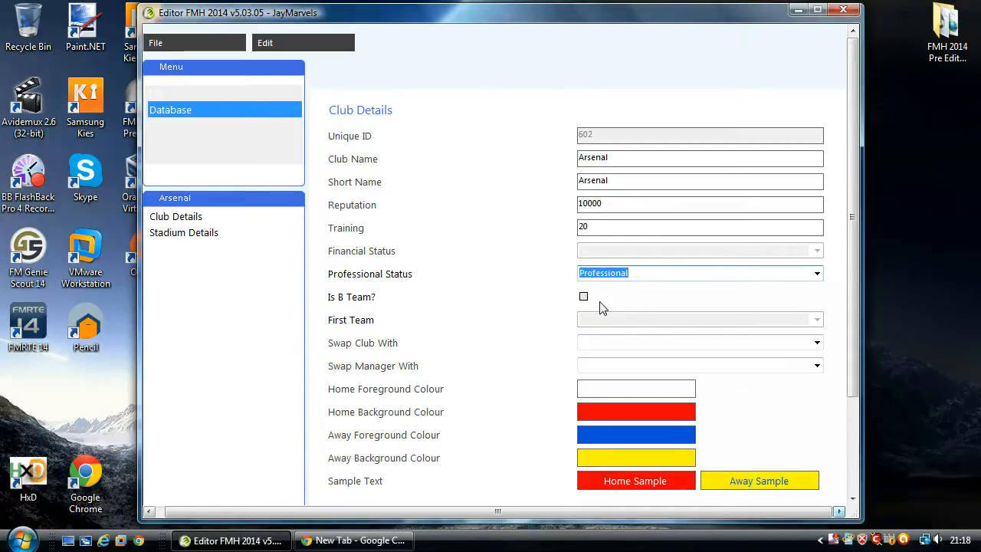
pyautogui.moveTo(634, 304)
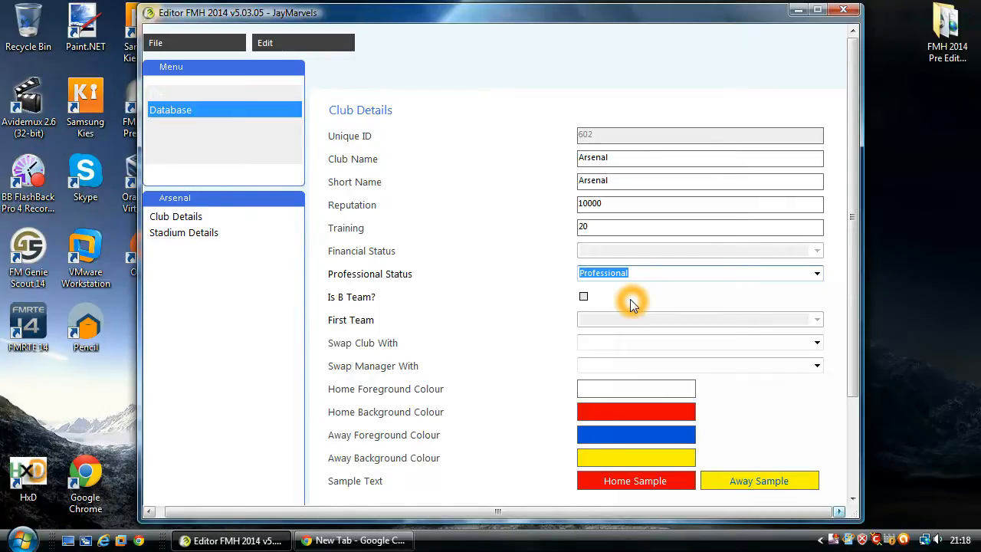
# - Open Arsenal B's record, check its linked First Team, and return to the filtered list
pyautogui.scroll(-3)
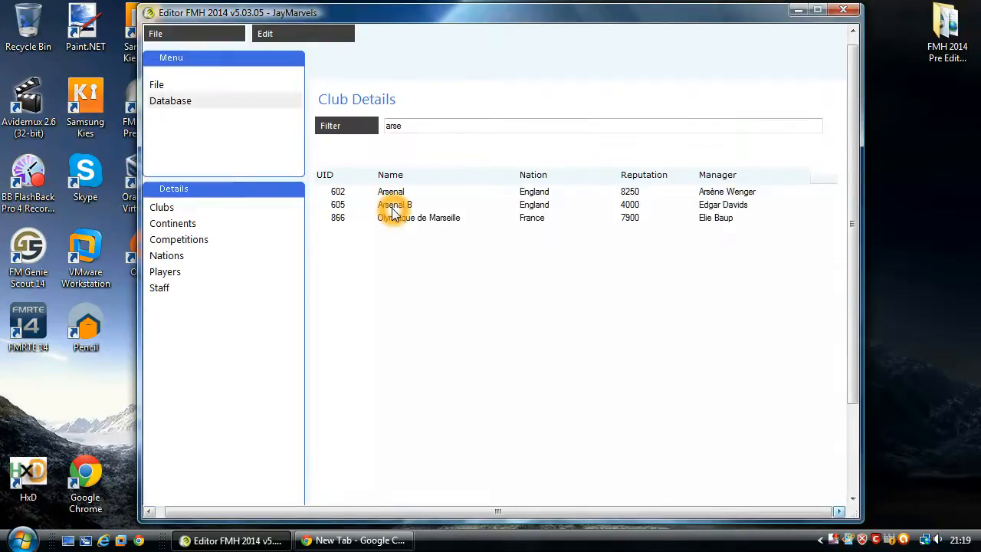
pyautogui.click(393, 205)
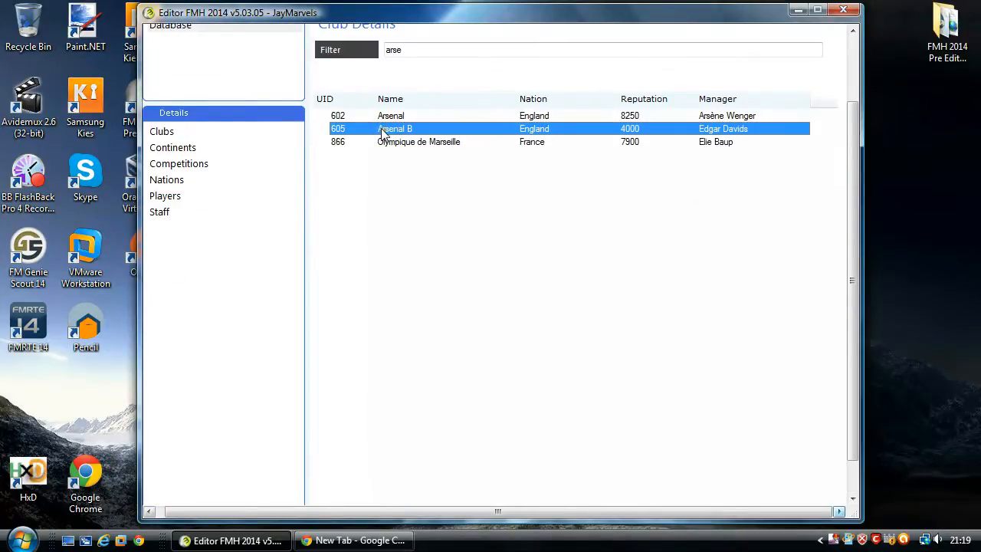
pyautogui.doubleClick(394, 128)
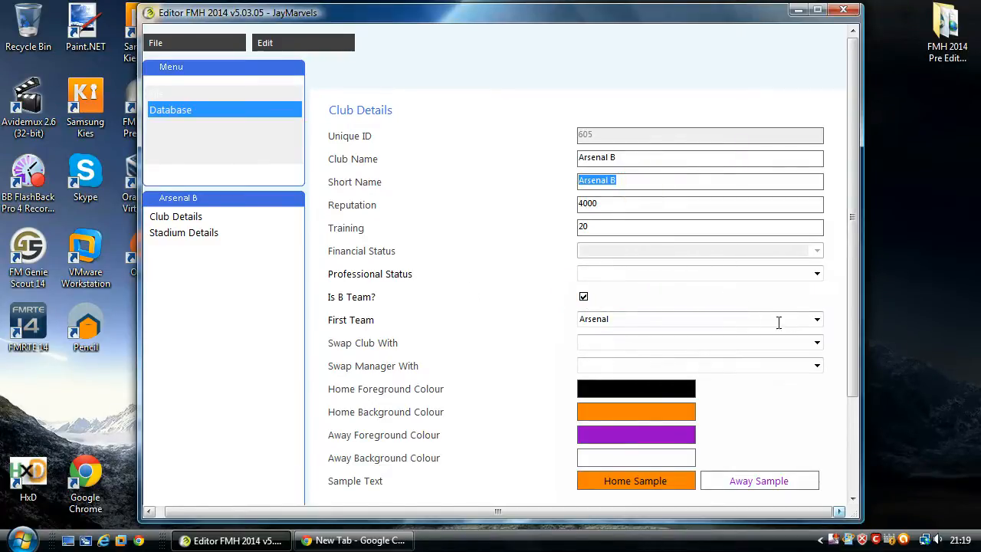
pyautogui.click(817, 319)
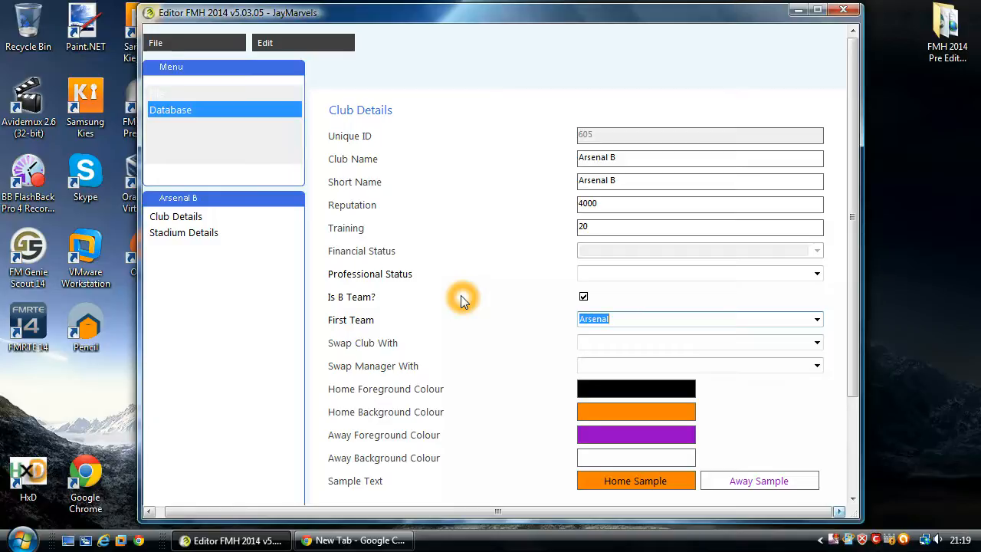
pyautogui.scroll(-3)
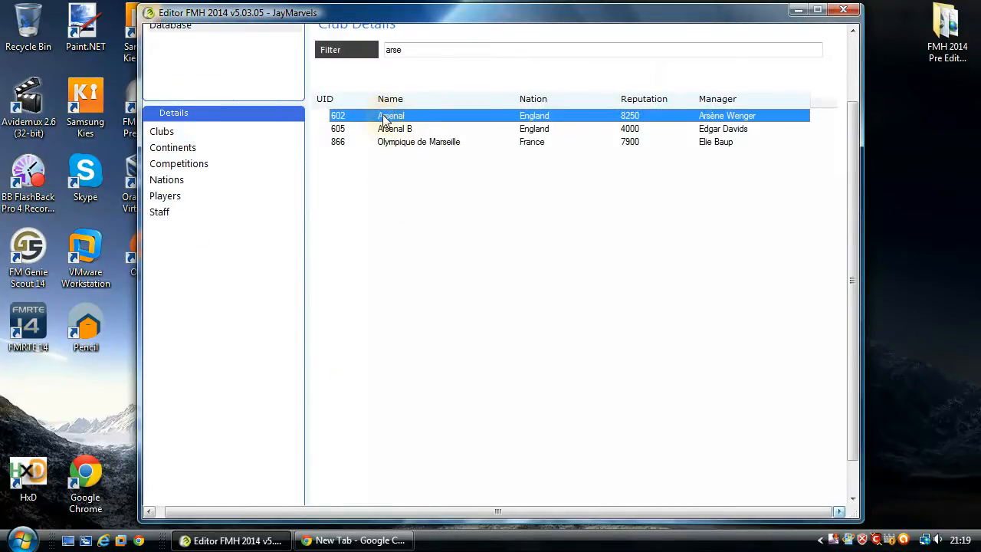
# - Open Arsenal's record and pick A.C. Milan in the Swap Club With dropdown
pyautogui.doubleClick(389, 116)
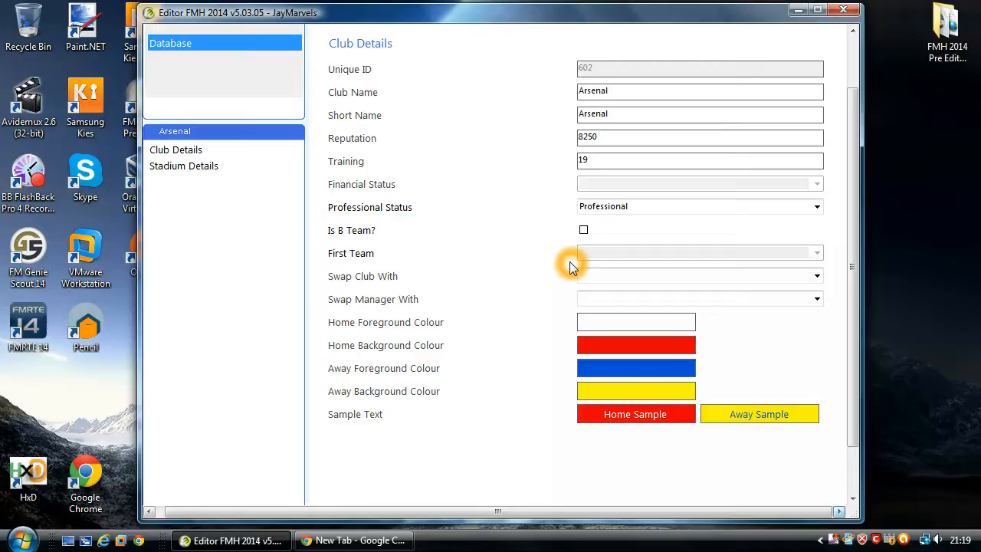
pyautogui.moveTo(689, 290)
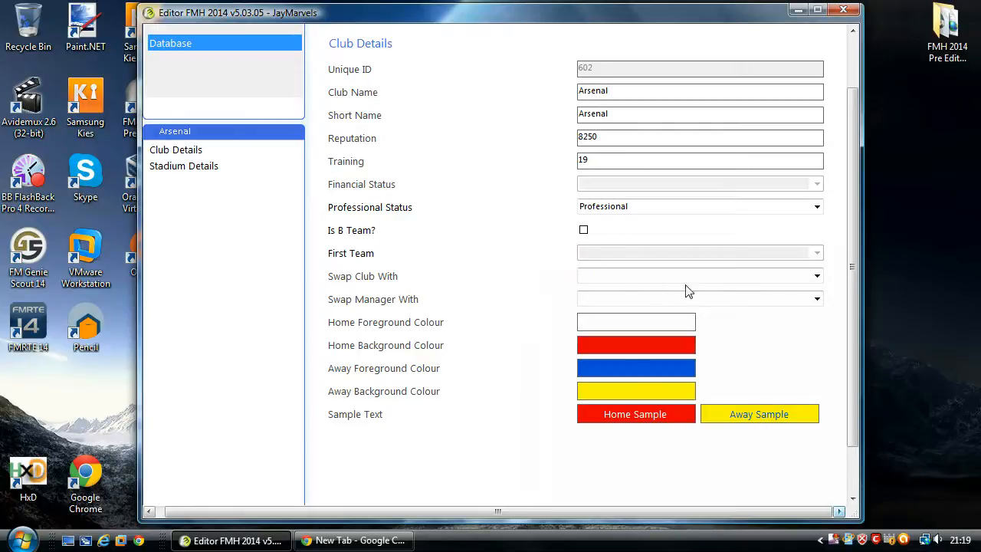
pyautogui.click(816, 276)
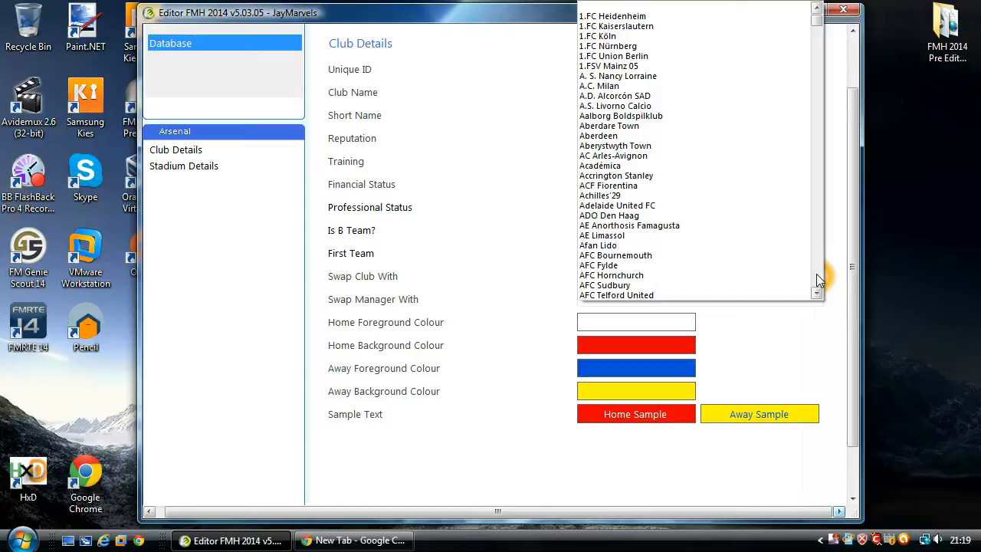
pyautogui.click(604, 86)
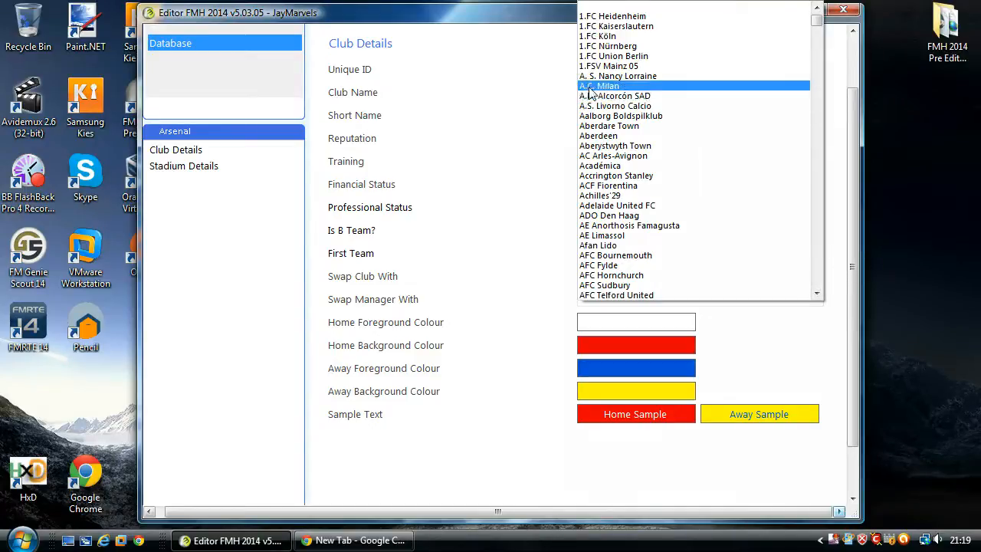
pyautogui.click(599, 85)
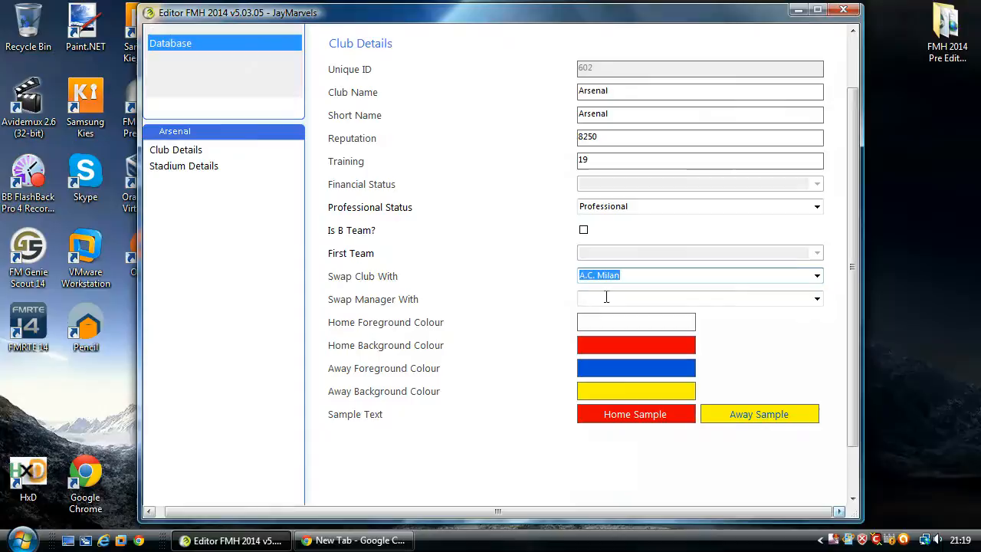
pyautogui.scroll(-3)
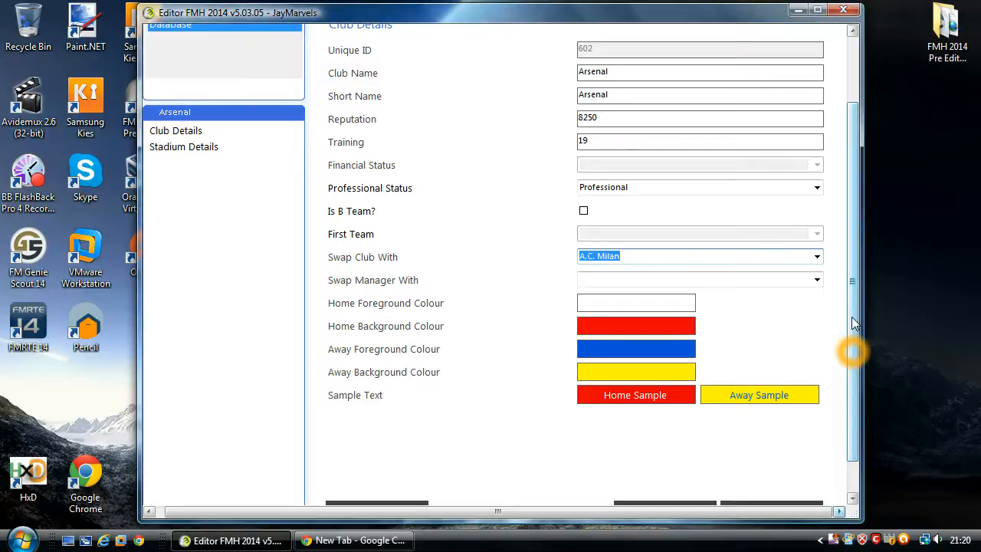
pyautogui.moveTo(717, 276)
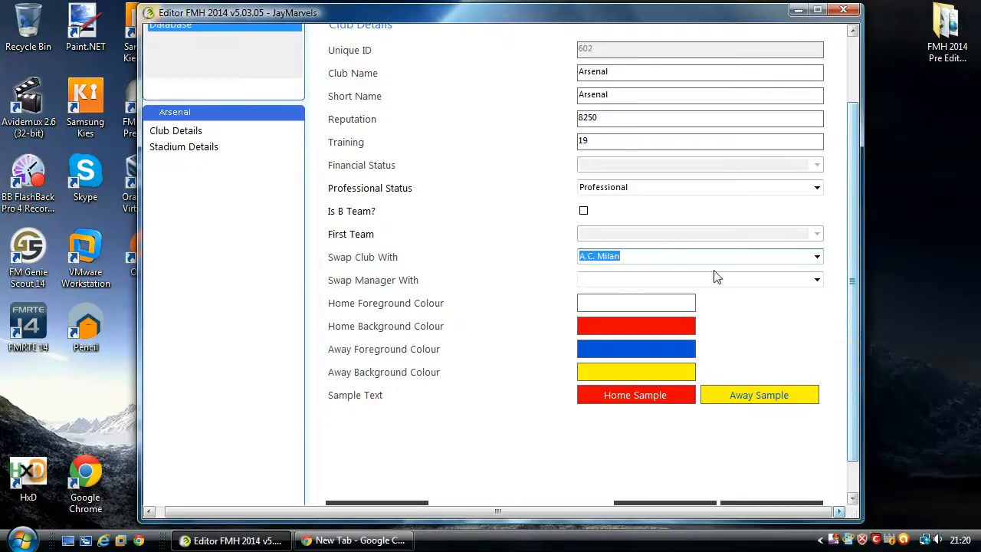
# - Clear the swap club and choose José Mourinho under Swap Manager With
pyautogui.click(817, 256)
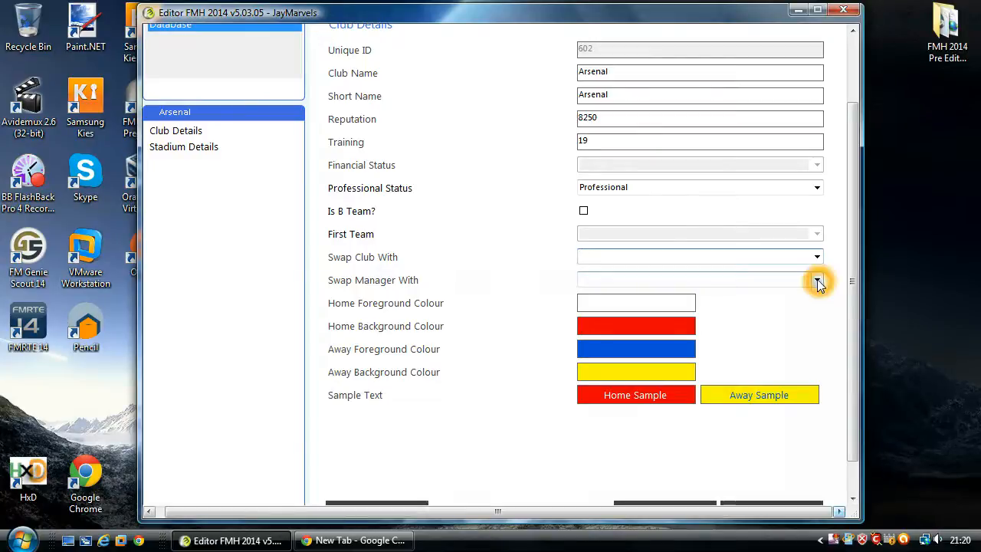
pyautogui.click(818, 280)
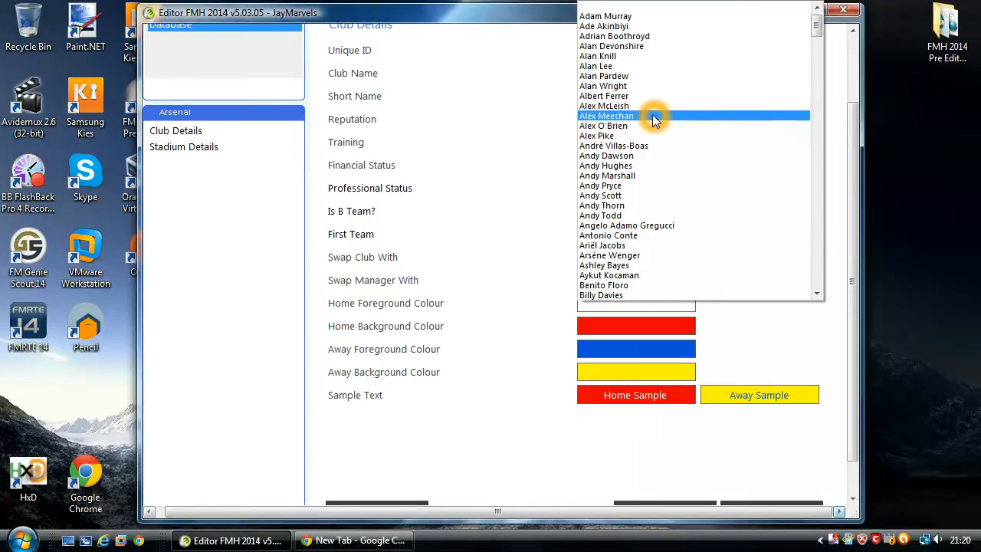
pyautogui.scroll(-3)
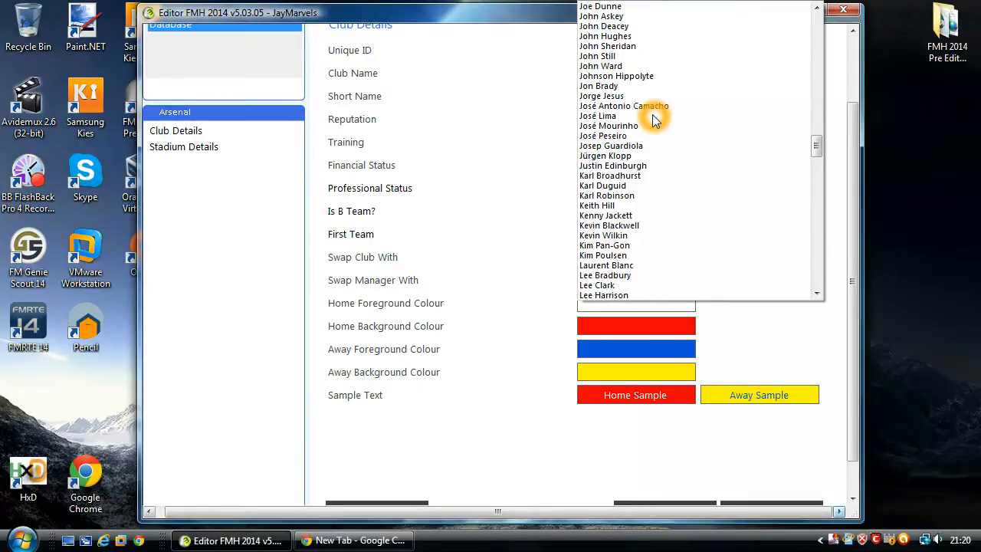
pyautogui.click(609, 126)
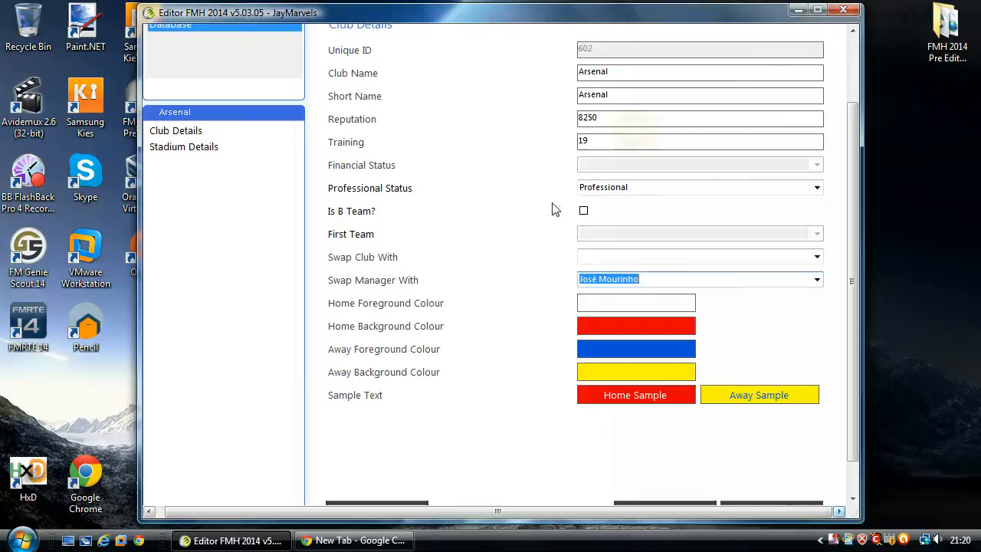
pyautogui.moveTo(555, 208)
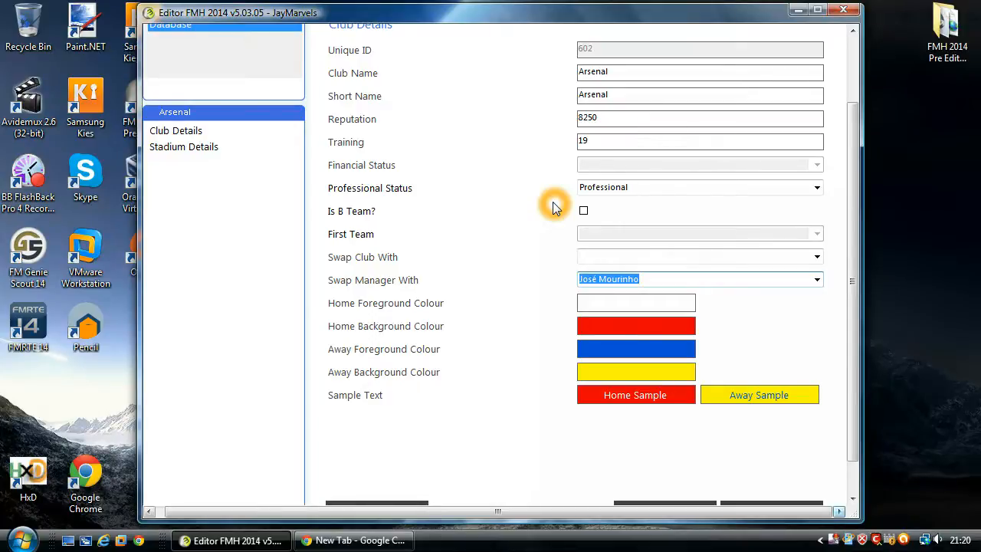
pyautogui.moveTo(837, 291)
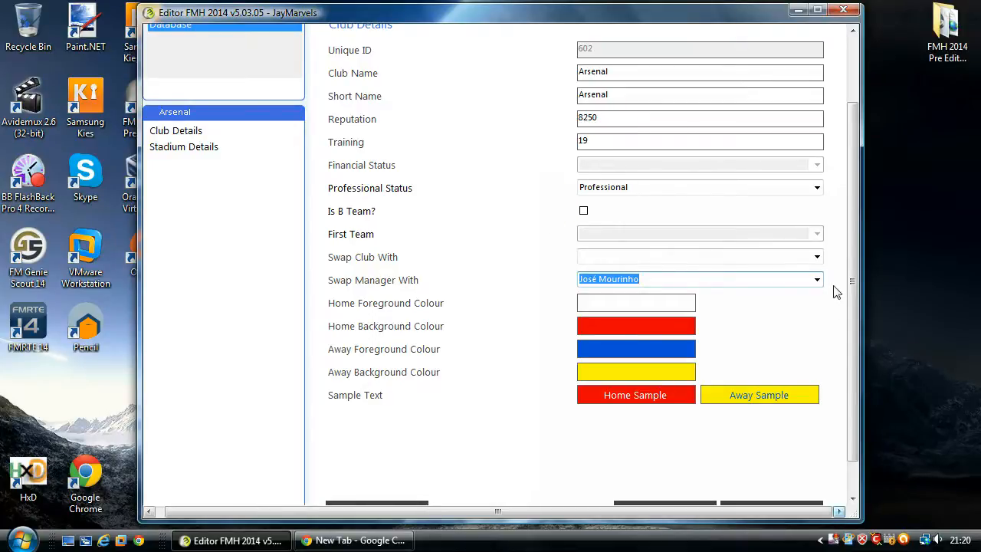
pyautogui.click(816, 279)
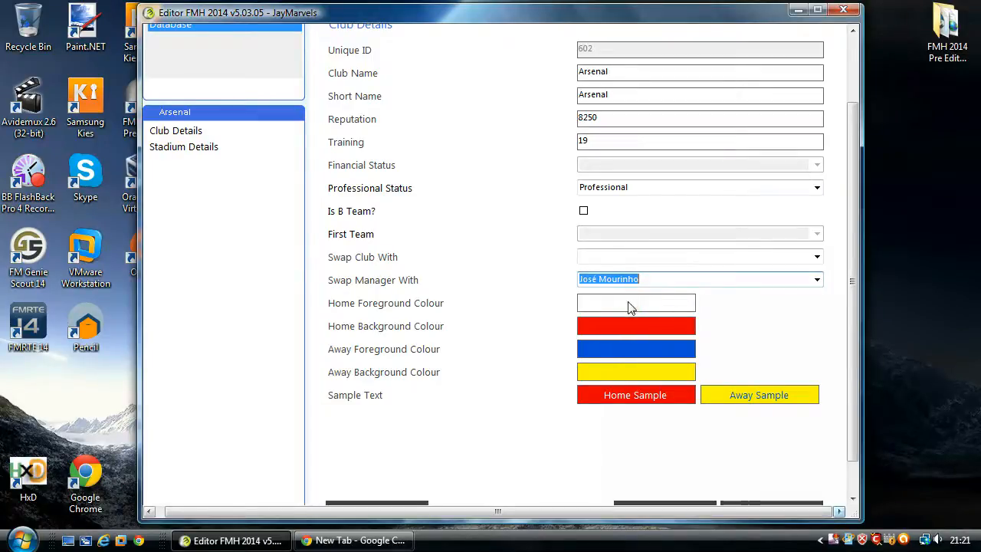
# - Set Arsenal's home background colour to orange and begin choosing the away colour
pyautogui.click(636, 302)
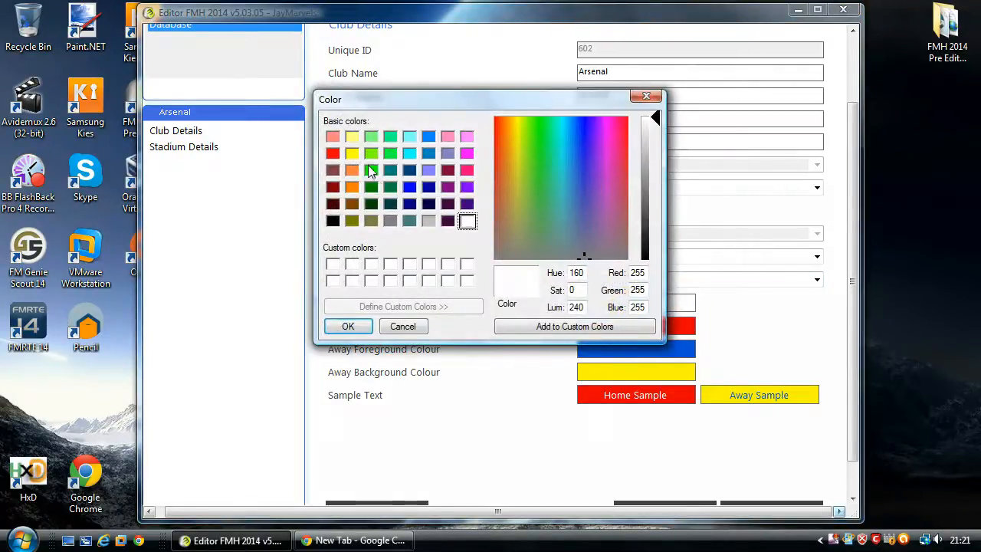
pyautogui.click(348, 326)
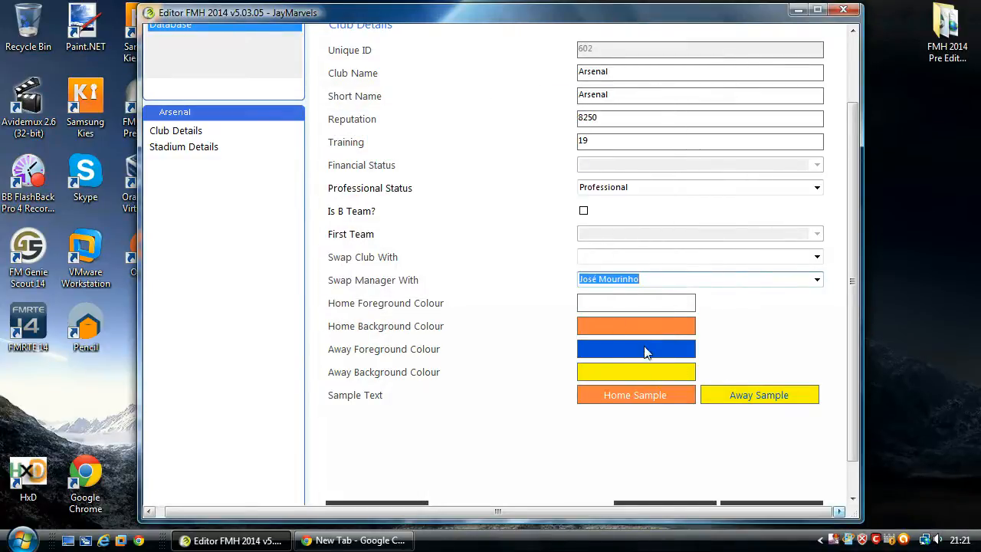
pyautogui.click(636, 349)
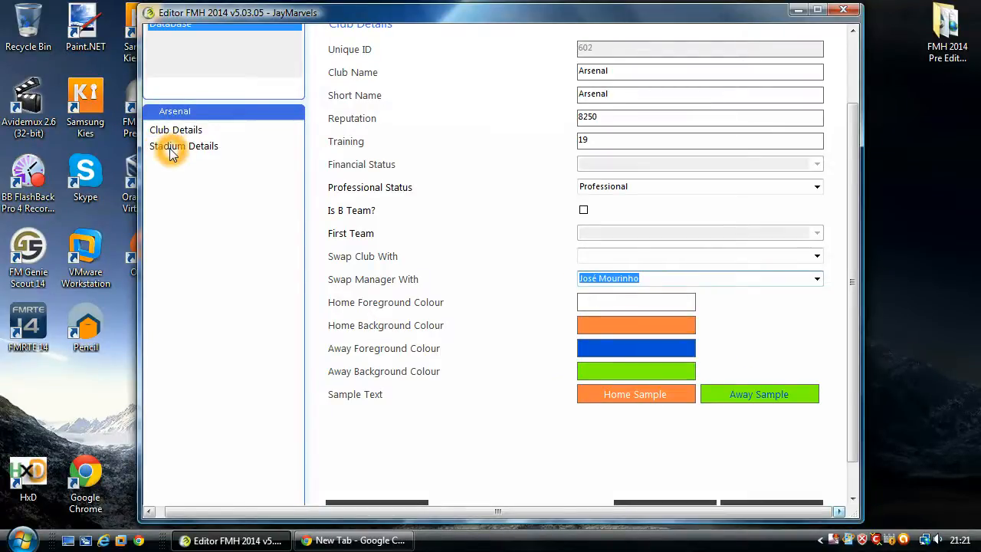
pyautogui.click(183, 146)
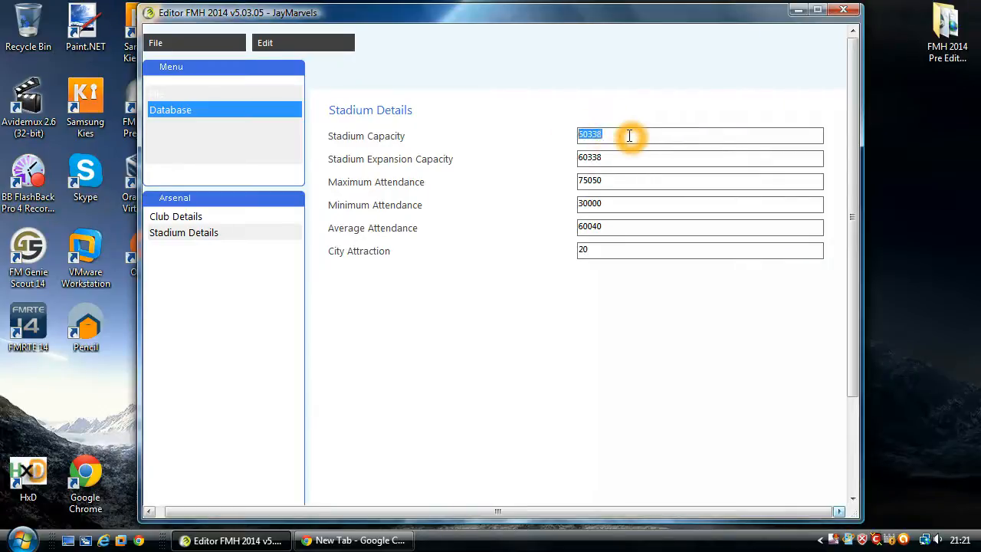
pyautogui.moveTo(631, 161)
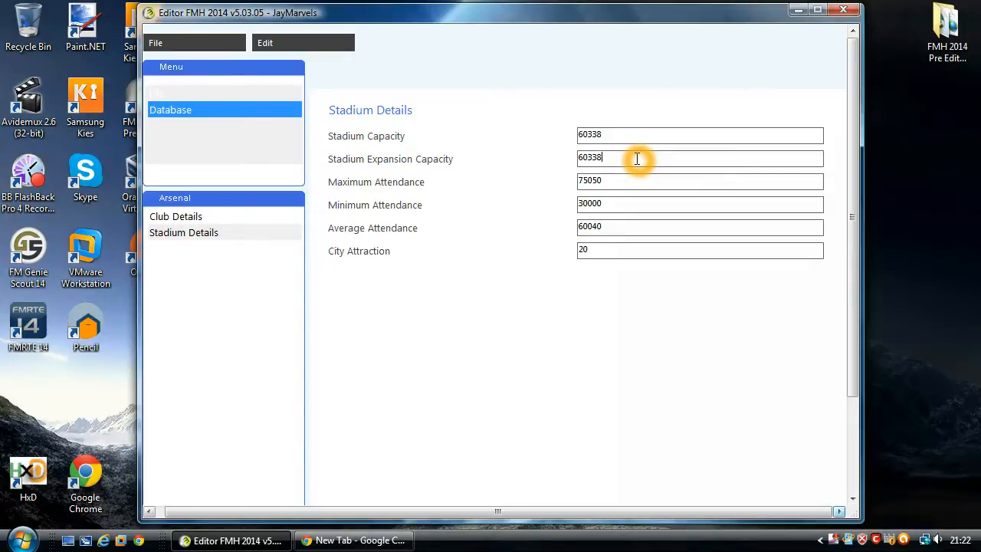
pyautogui.moveTo(617, 181)
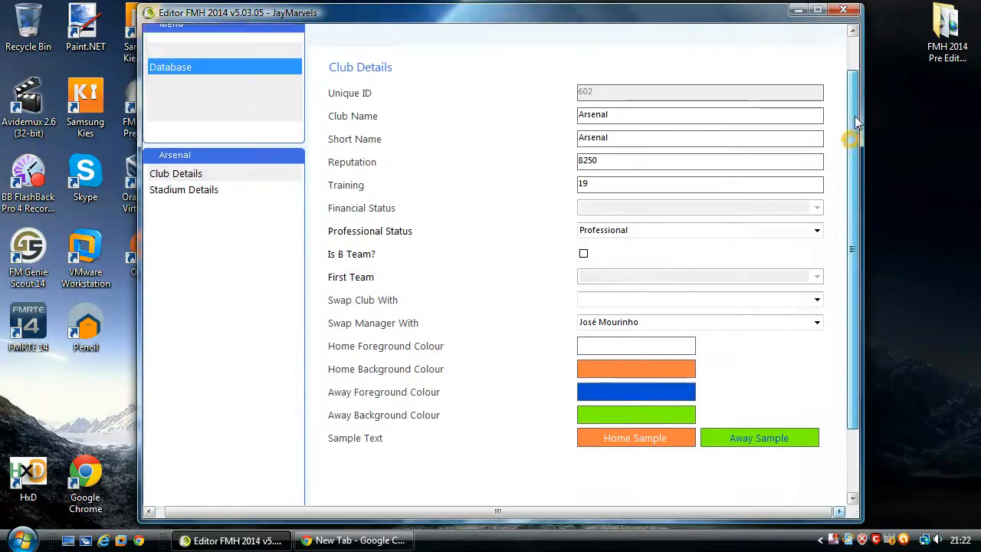
# - Save and close Arsenal's record, then select Arsenal in the filtered list
pyautogui.scroll(-3)
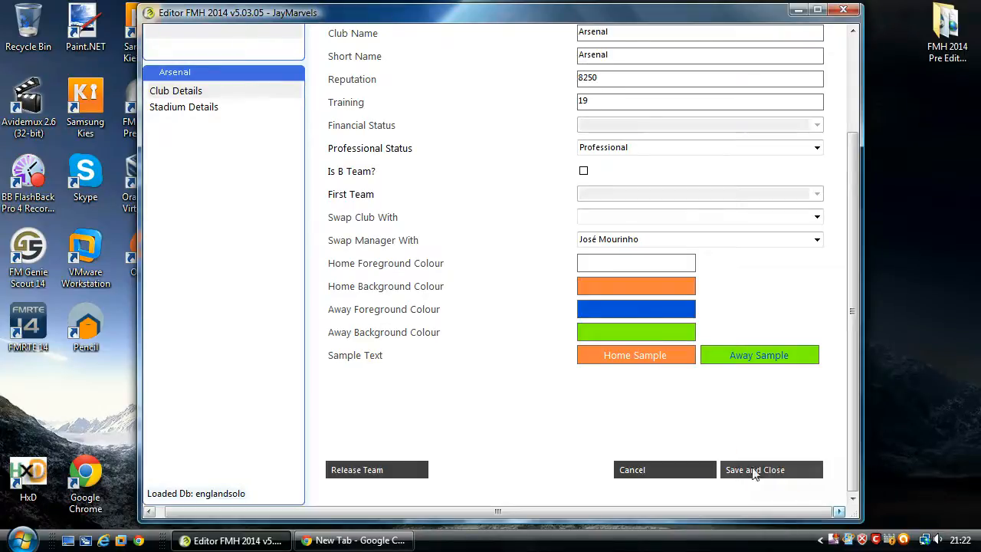
pyautogui.click(755, 469)
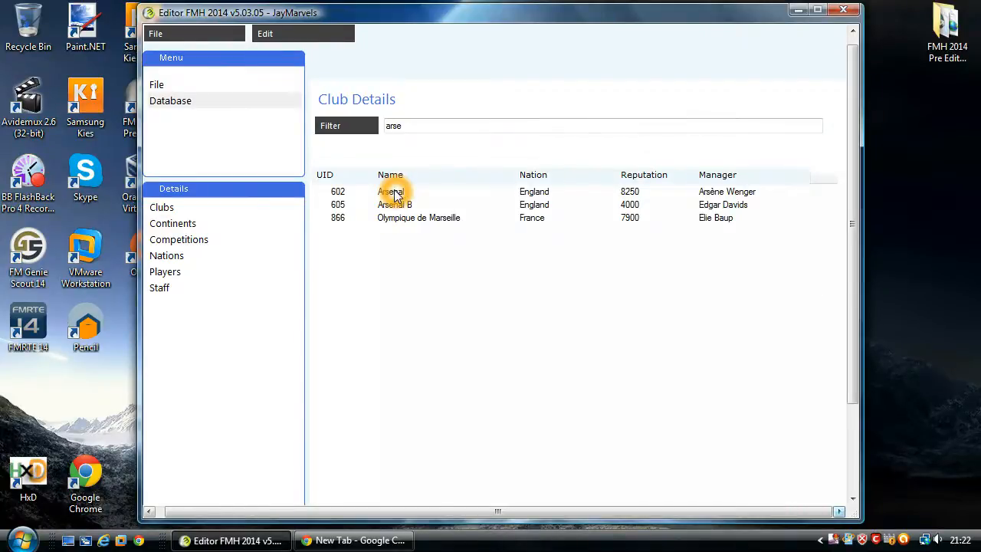
pyautogui.click(391, 193)
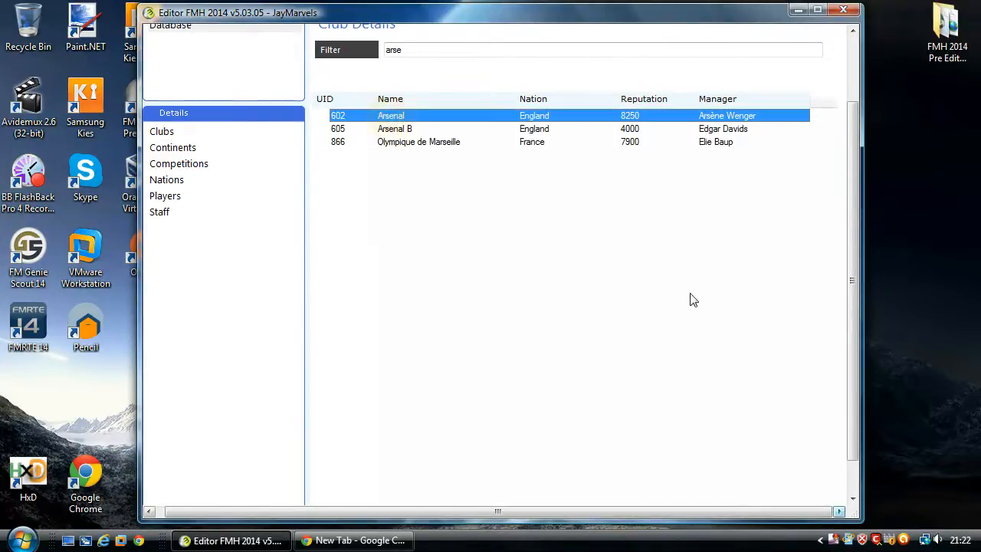
# - Give Arsenal training 20 and reputation 10000, then save and close the record
pyautogui.doubleClick(391, 115)
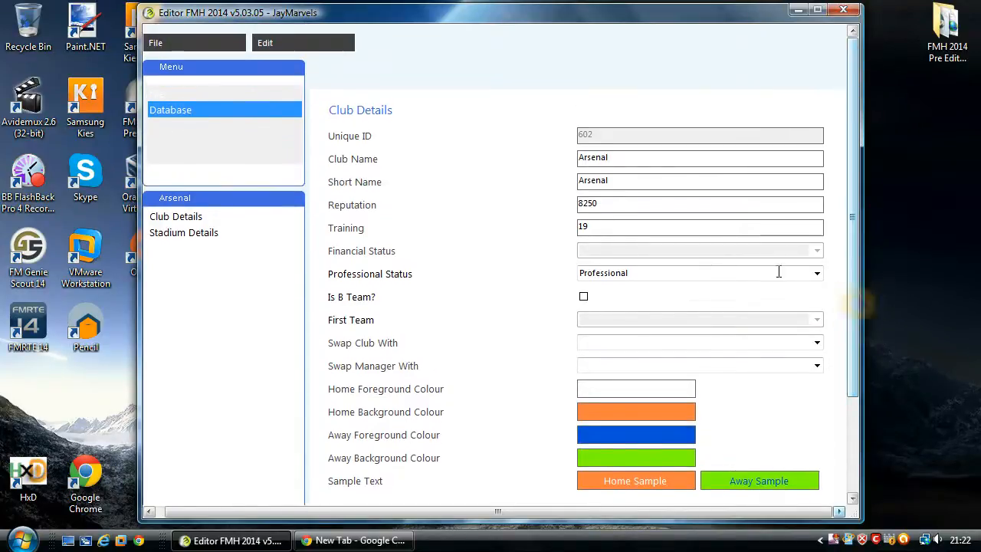
pyautogui.moveTo(696, 263)
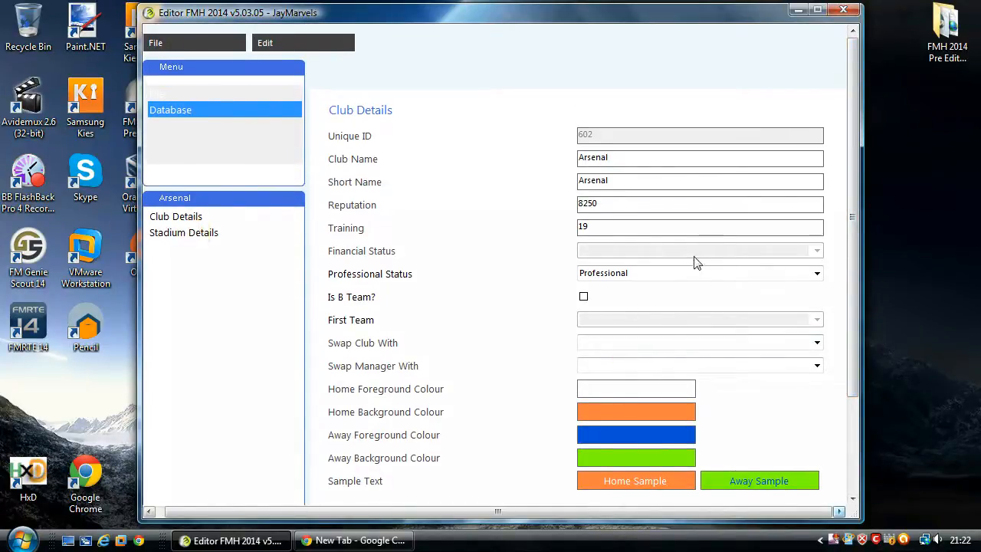
pyautogui.write('20')
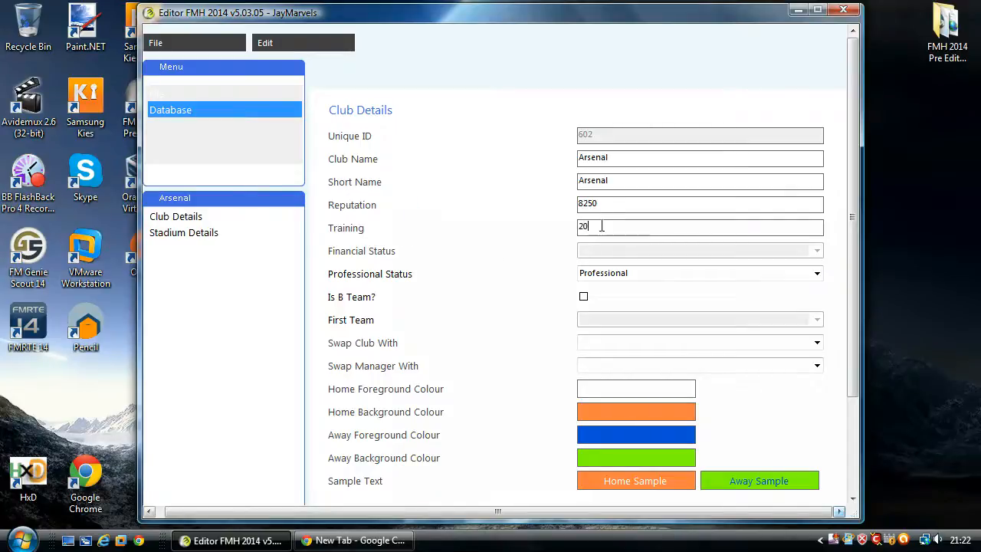
pyautogui.write('10000')
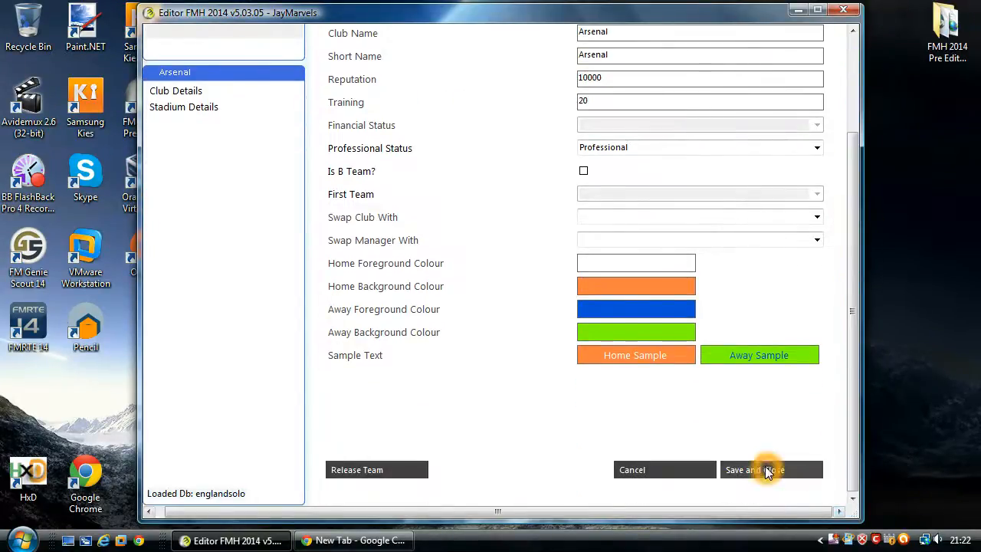
pyautogui.click(770, 469)
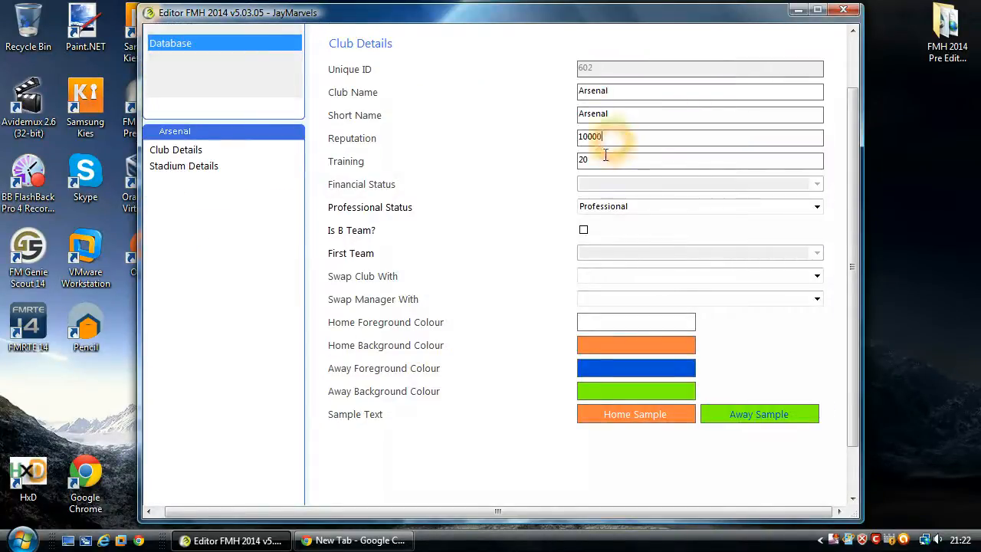
pyautogui.scroll(-3)
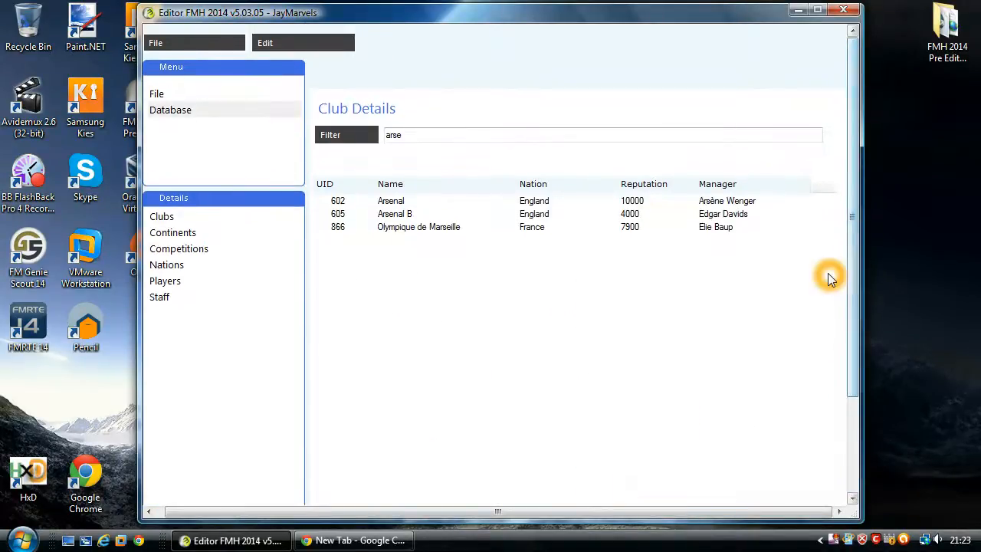
pyautogui.click(161, 42)
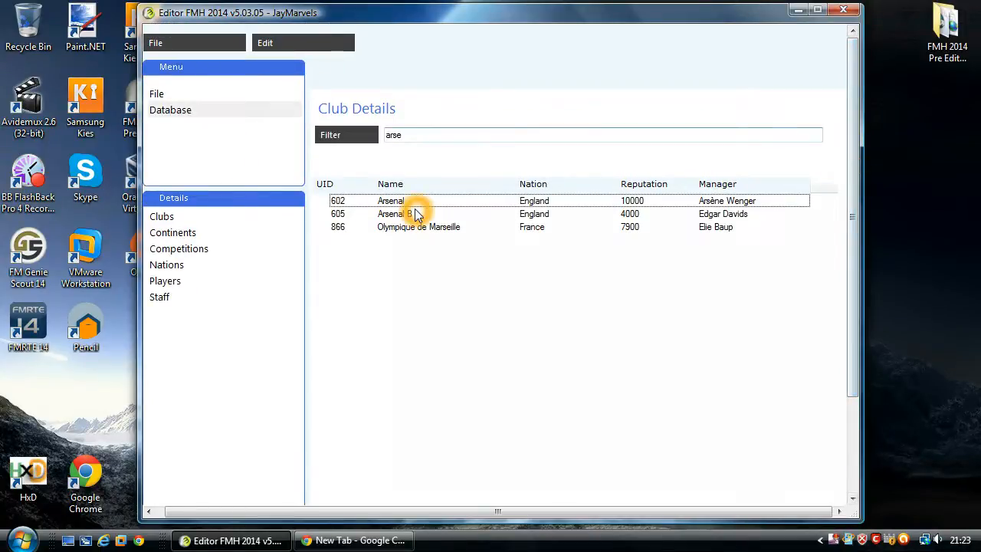
pyautogui.moveTo(437, 209)
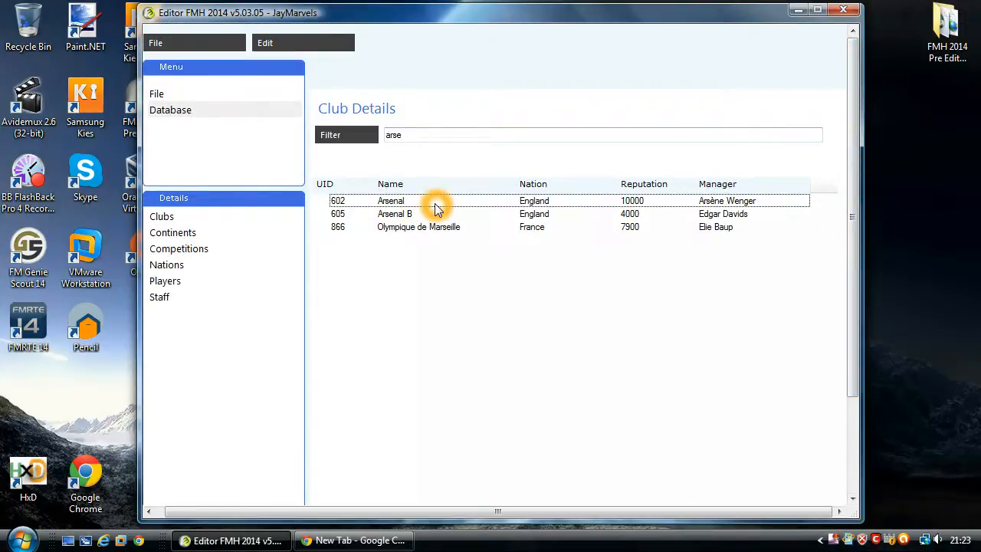